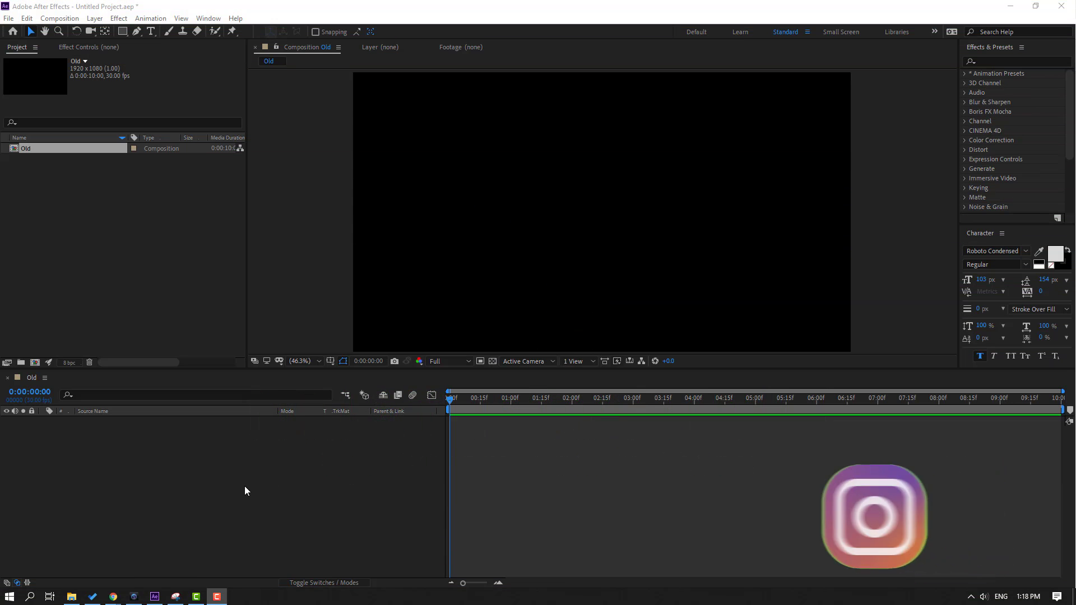
Step: Add a new full-frame solid layer named BG to the Old composition
right_click(247, 491)
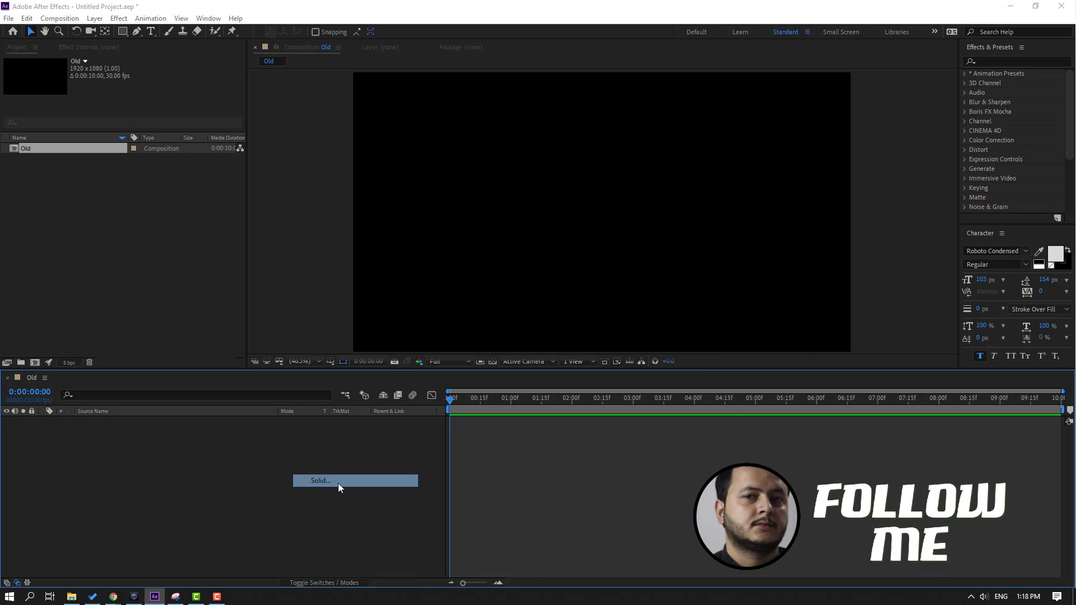
left_click(335, 480)
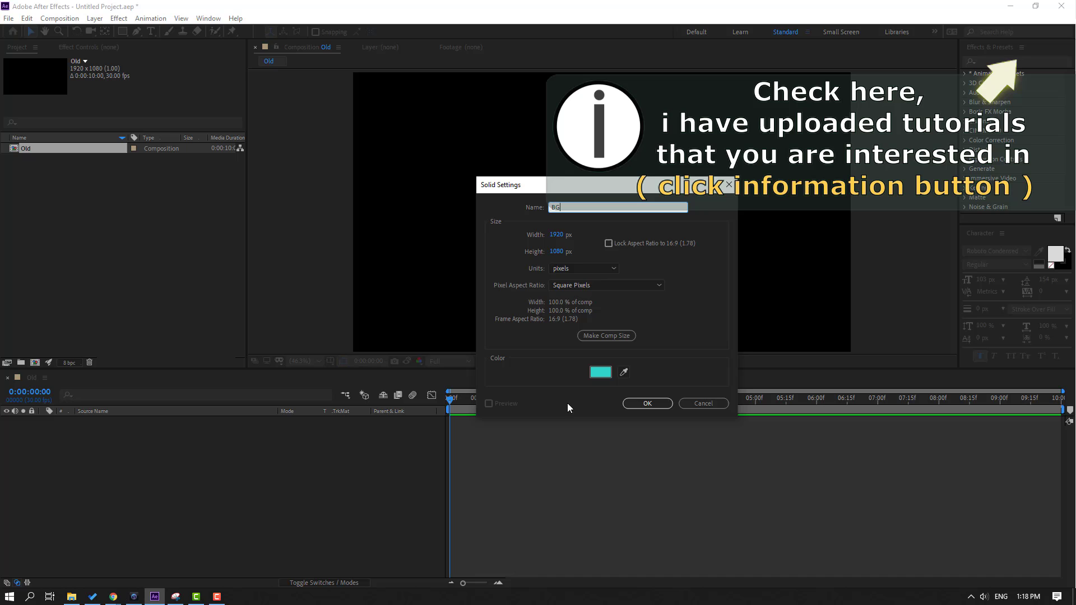
left_click(647, 404)
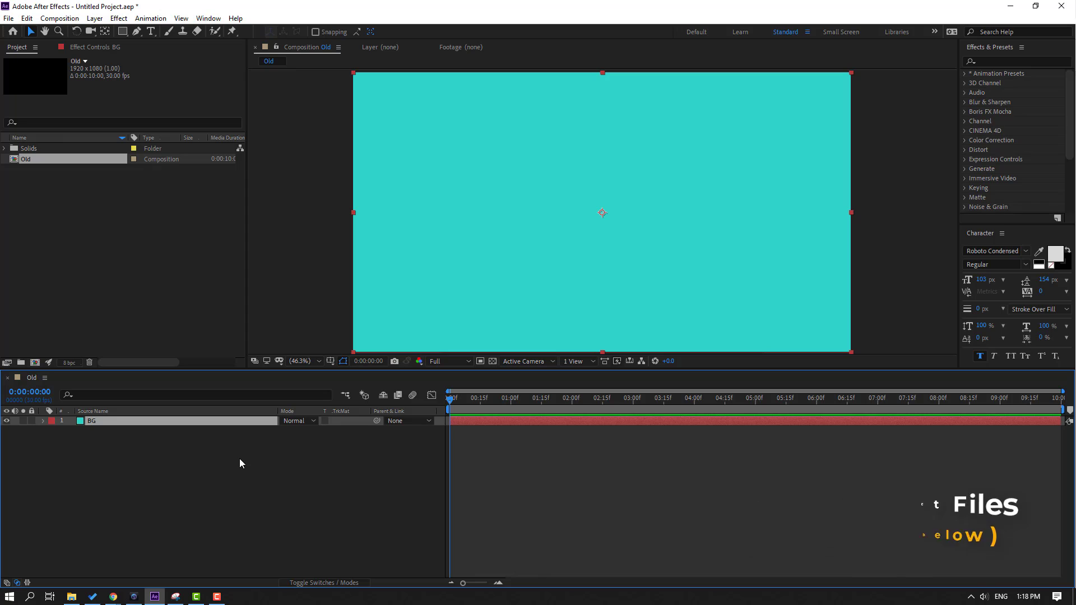
Step: Recolor the BG solid to light grey EAEAEA through Solid Settings
left_click(92, 420)
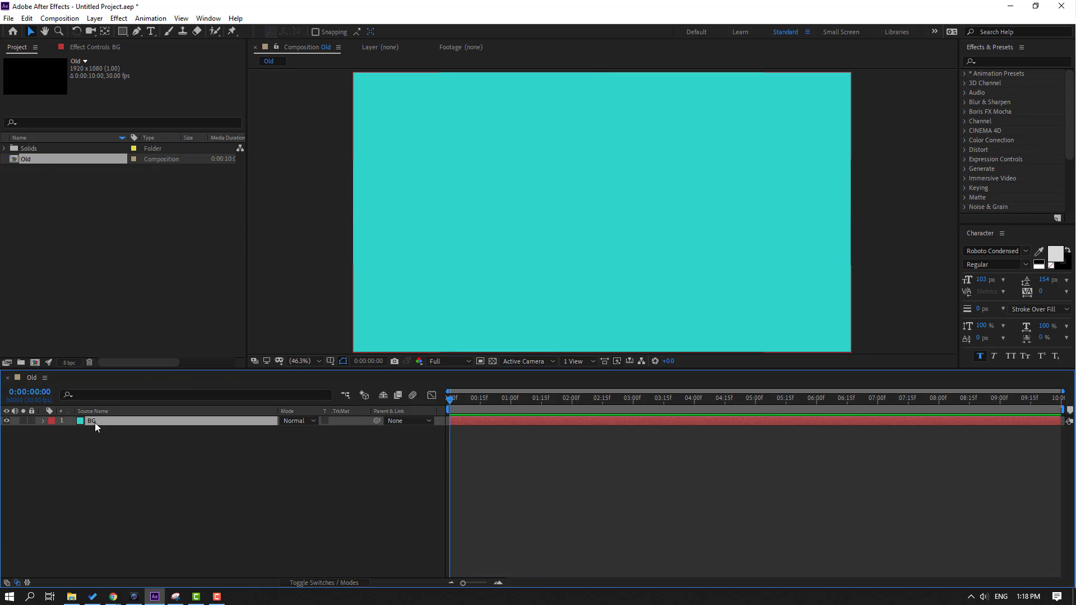
left_click(100, 18)
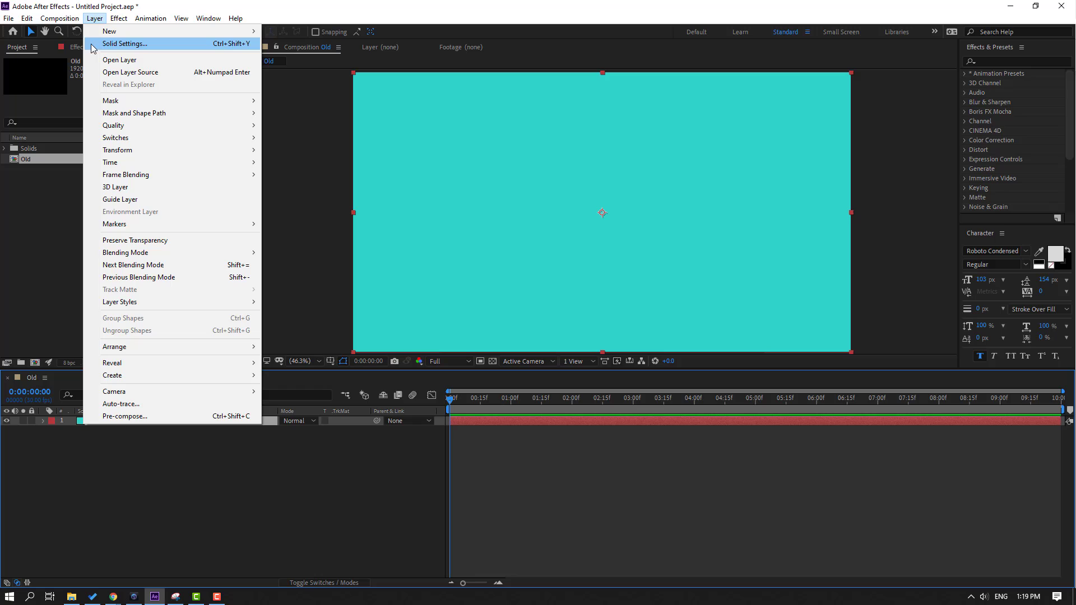
mouse_move(220, 50)
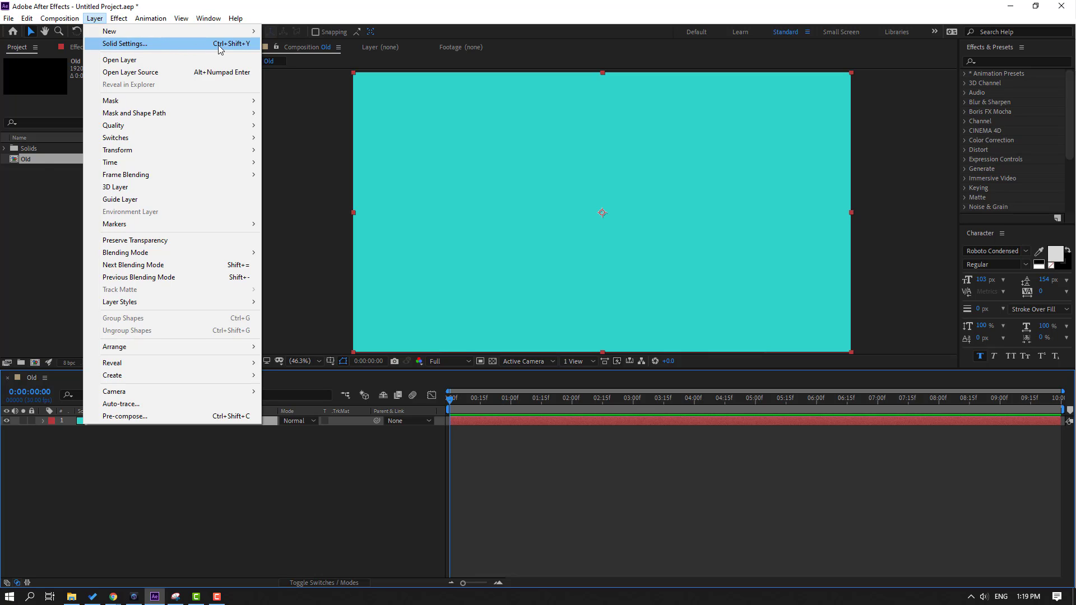
mouse_move(145, 46)
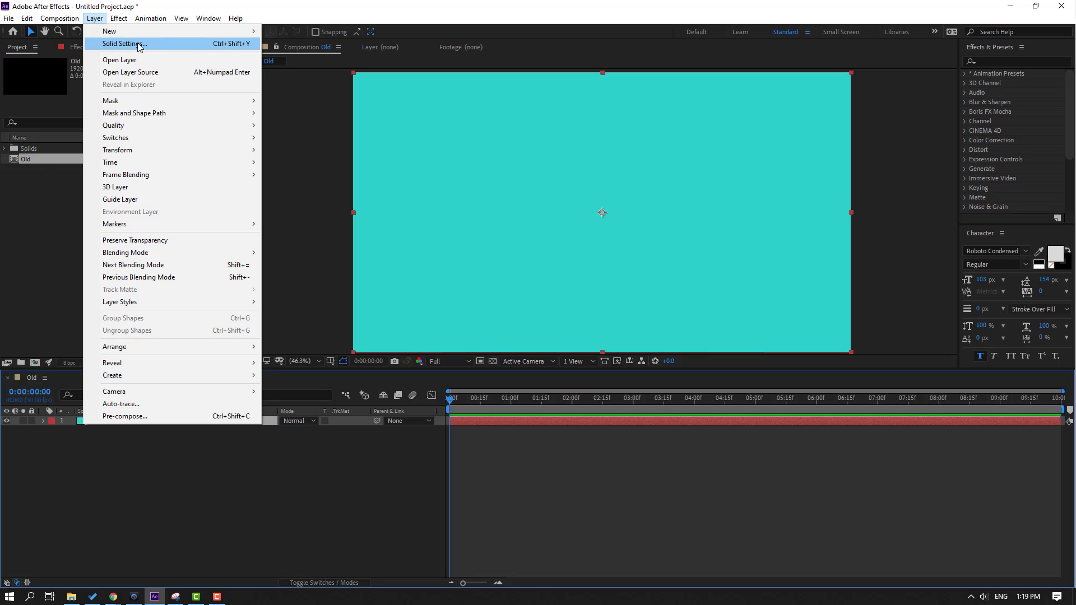
left_click(126, 43)
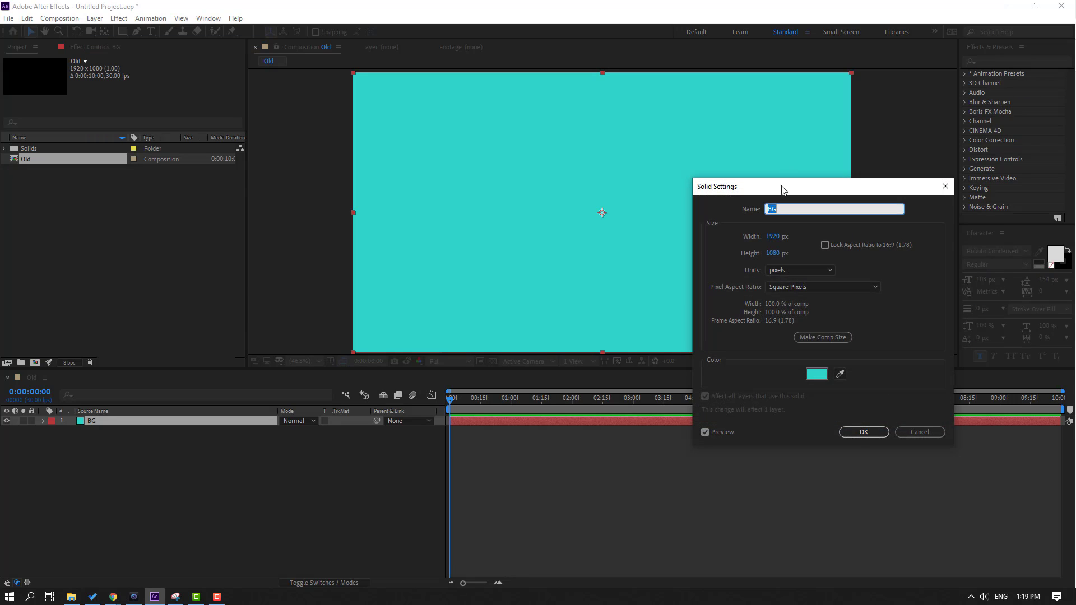
left_click(816, 374)
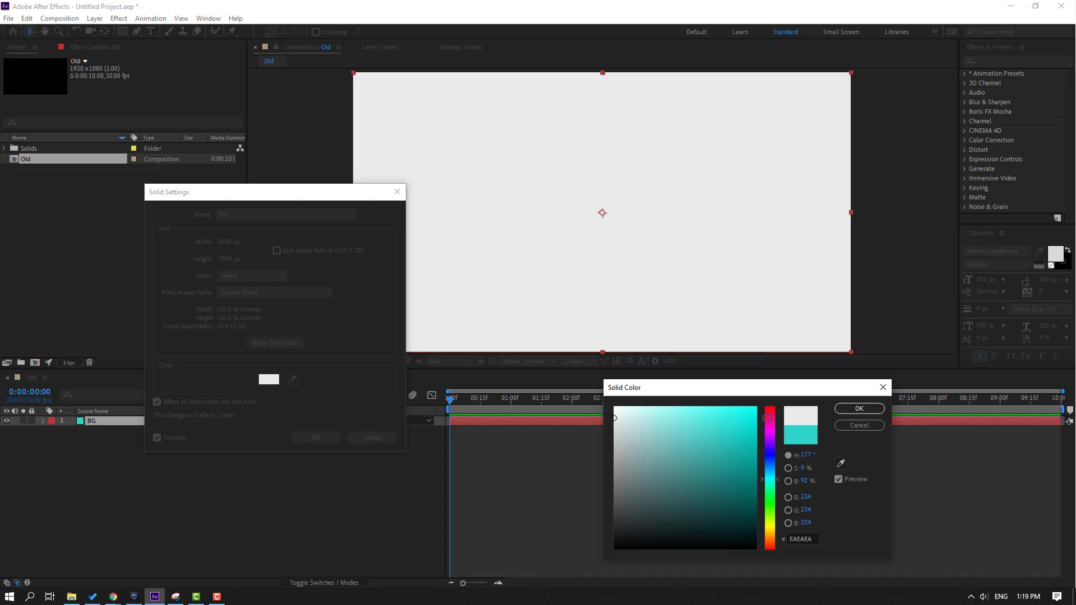
left_click(858, 408)
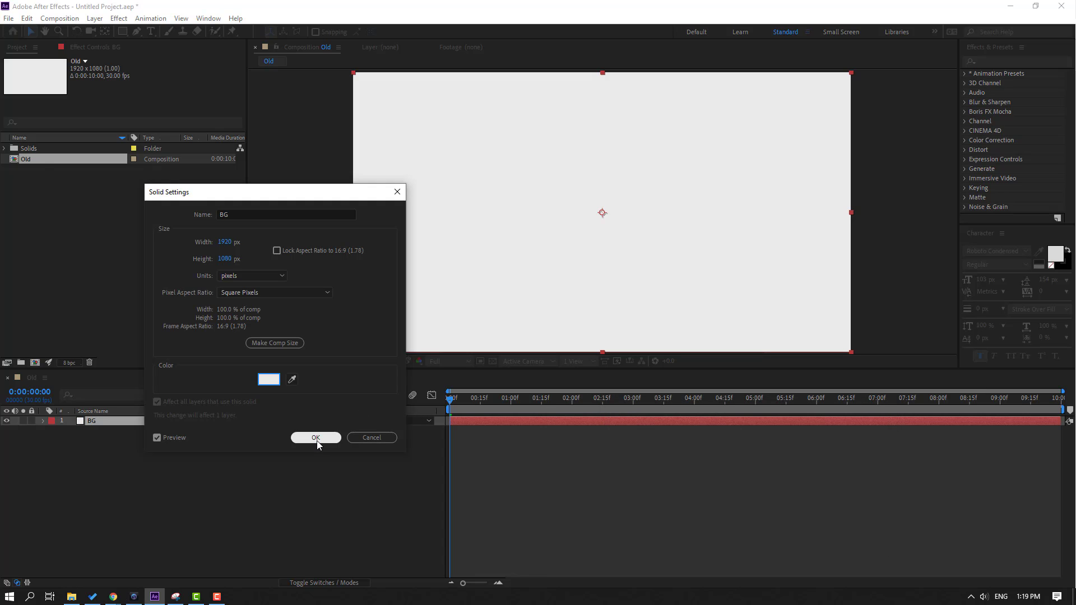
left_click(316, 437)
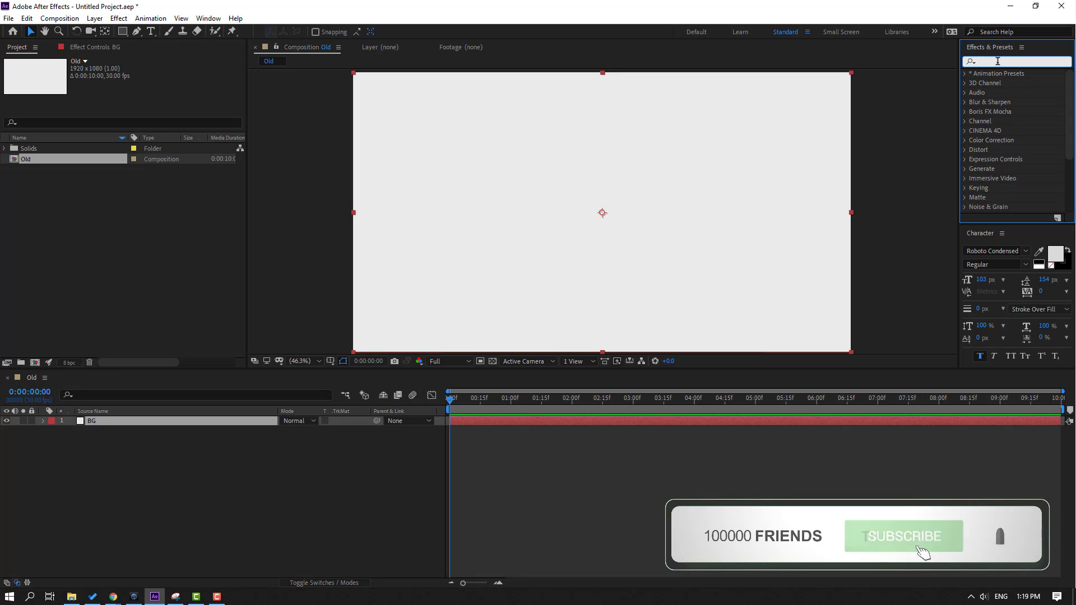
Step: Apply a Fill effect to BG set to very dark grey 1F1F1F
type("fill")
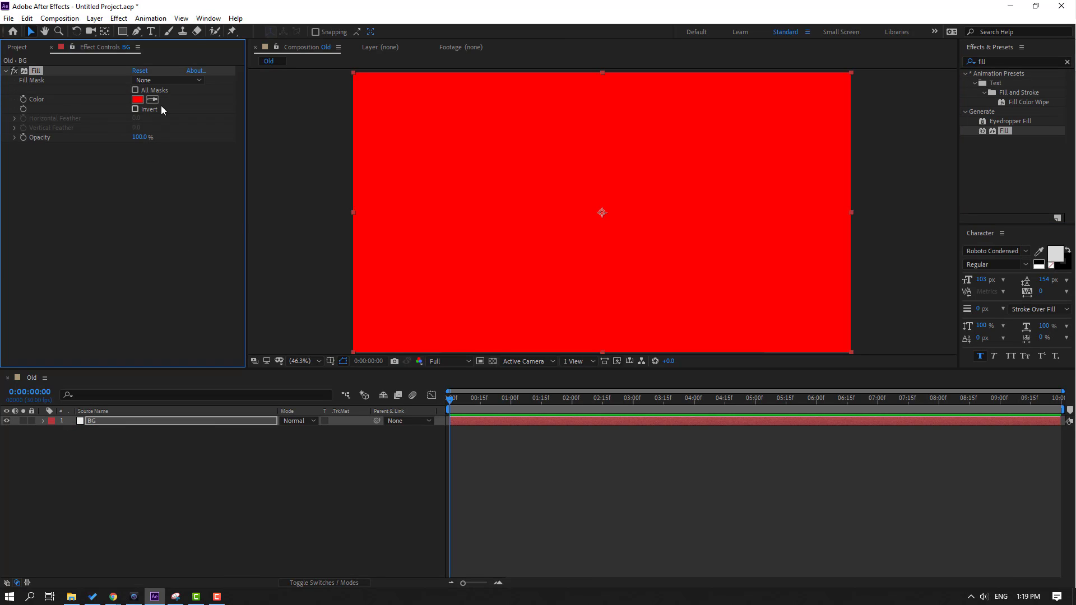
left_click(137, 98)
type("1F1F1F")
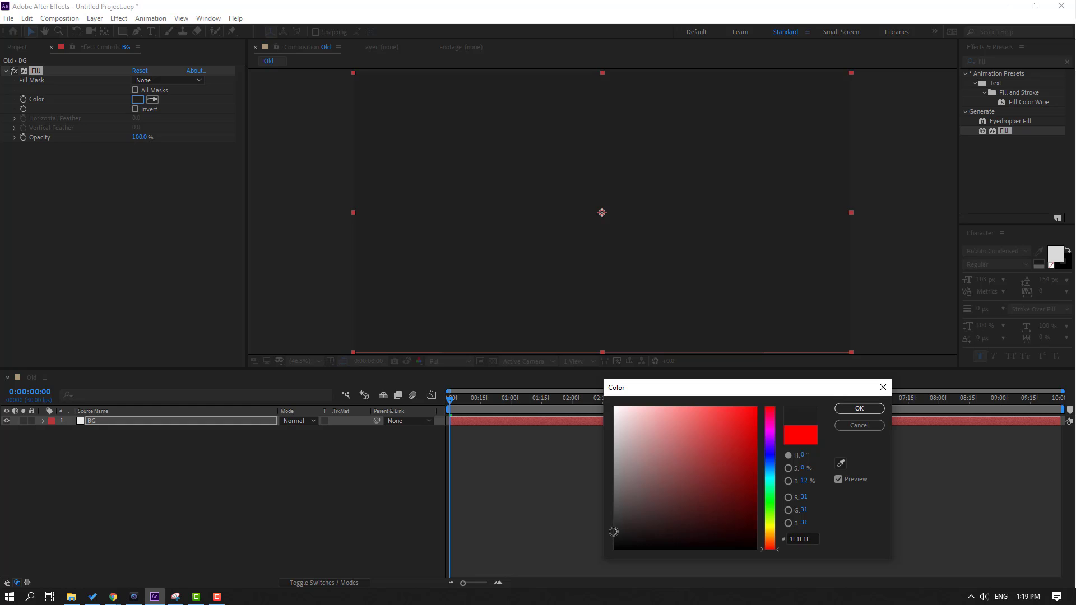
left_click(859, 408)
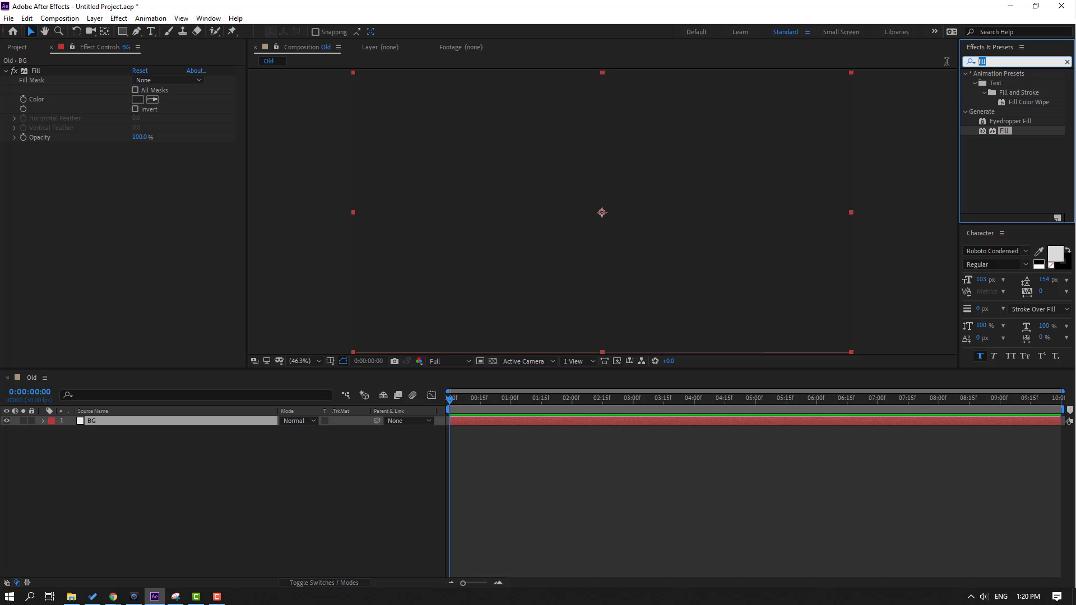
Step: Apply a Noise effect to BG and raise its Amount of Noise for visible grain
type("n")
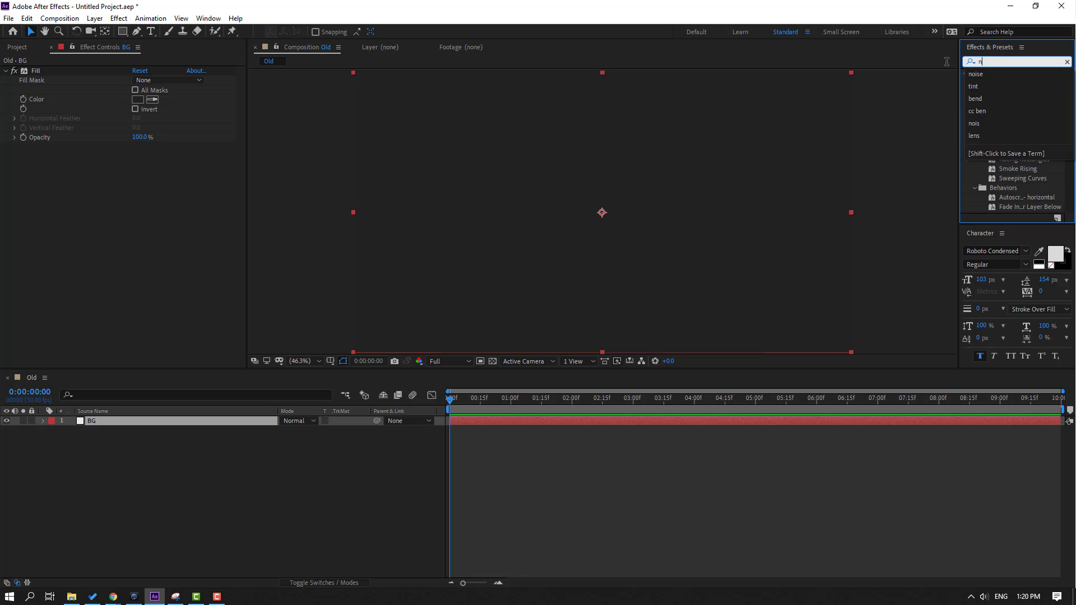
type("oise")
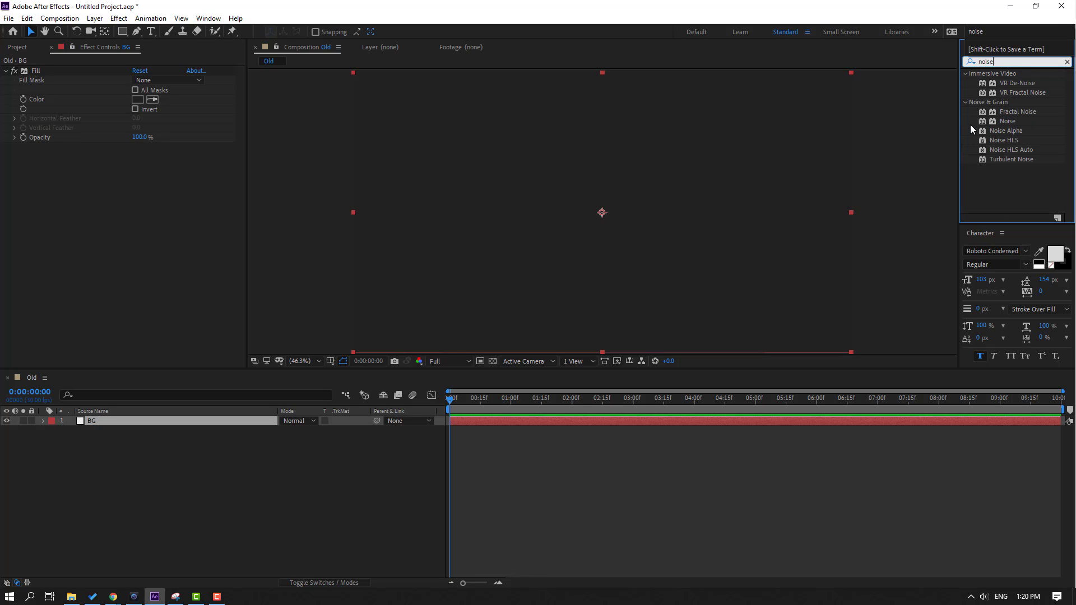
left_click(1008, 121)
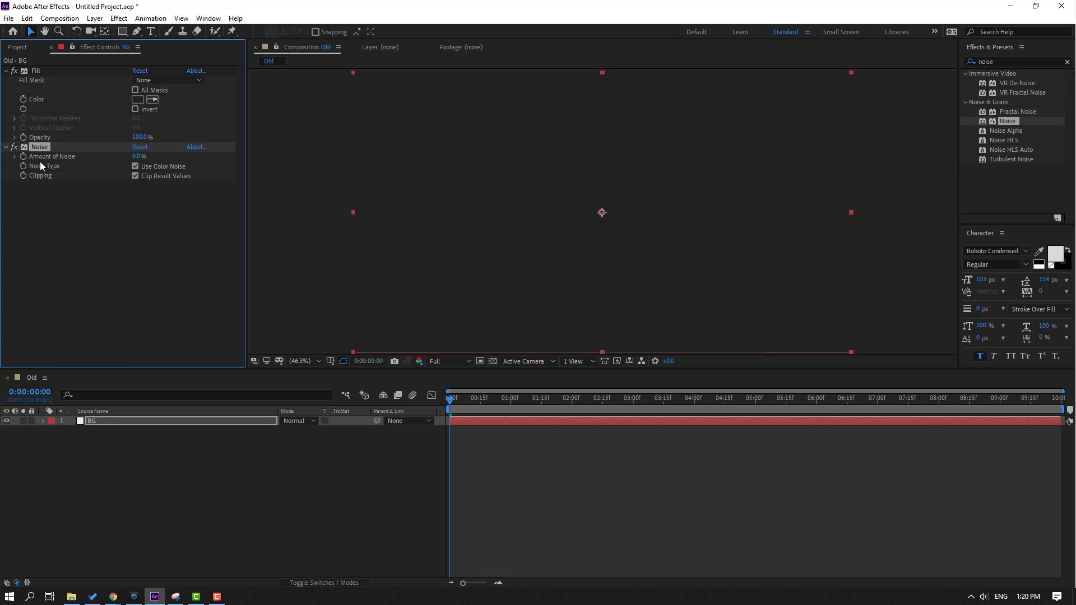
left_click(139, 156)
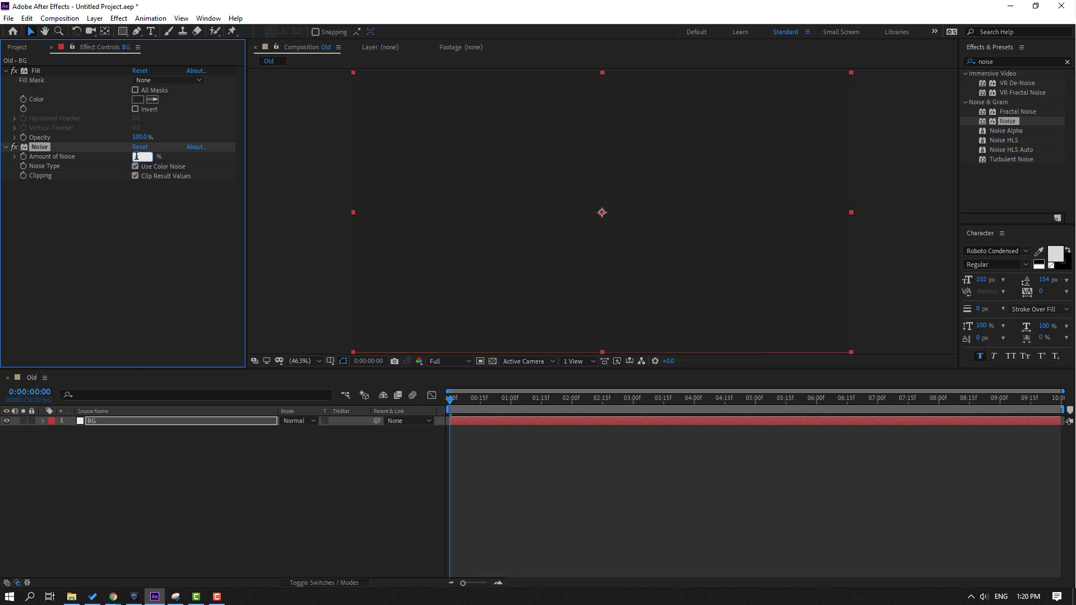
type("100")
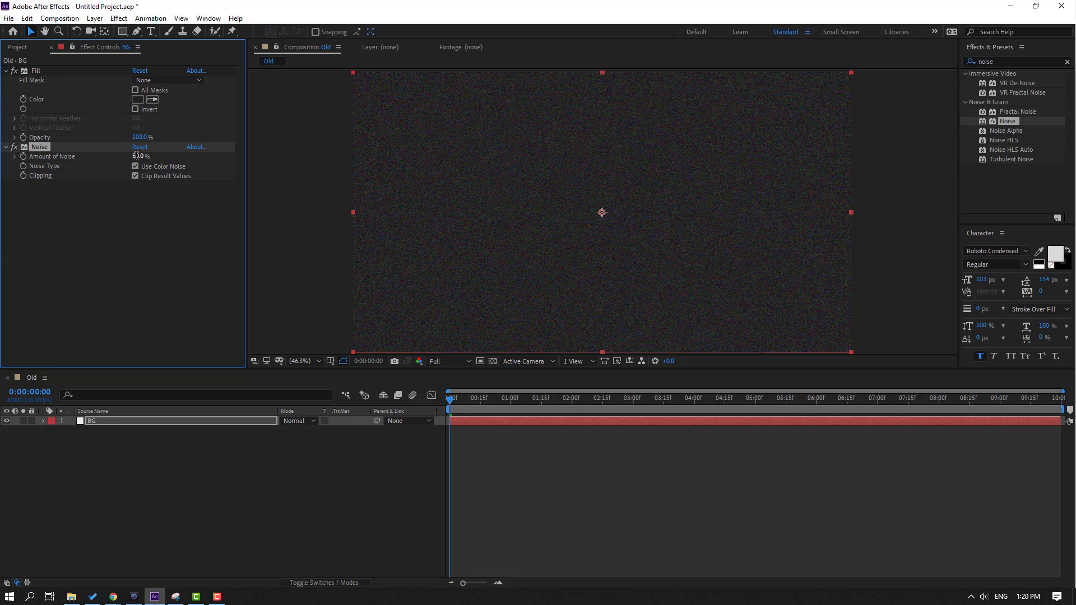
left_click(463, 399)
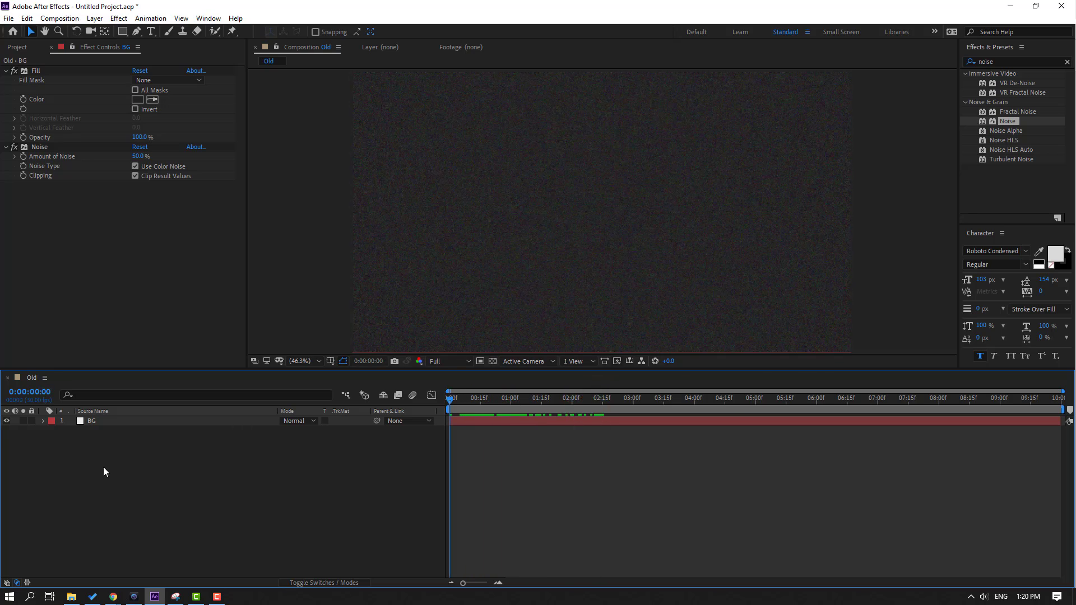
mouse_move(339, 371)
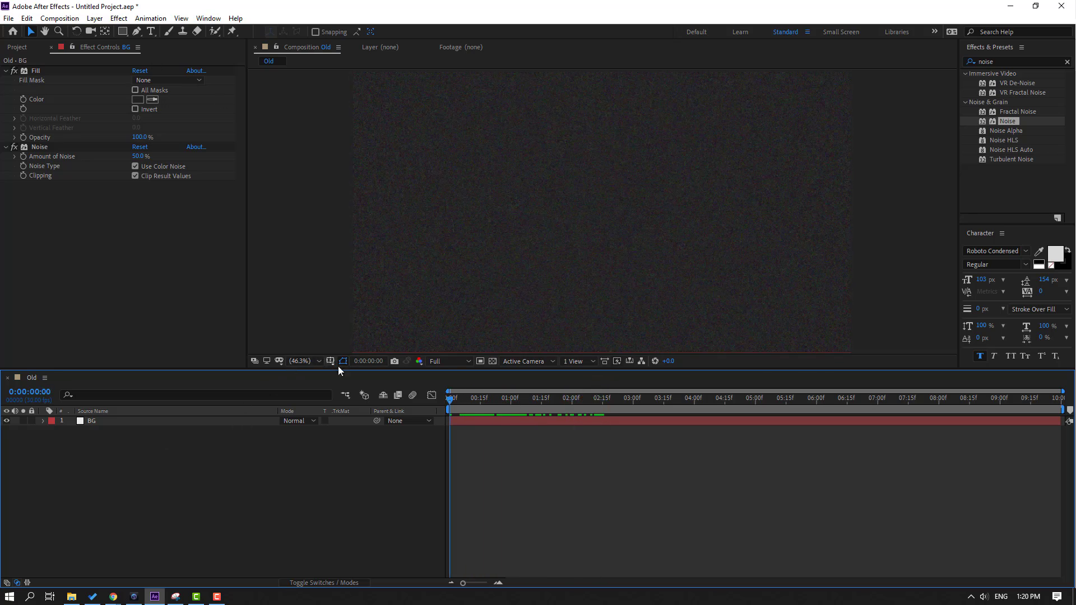
Step: Show Title/Action Safe margin guides over the composition viewer
left_click(332, 361)
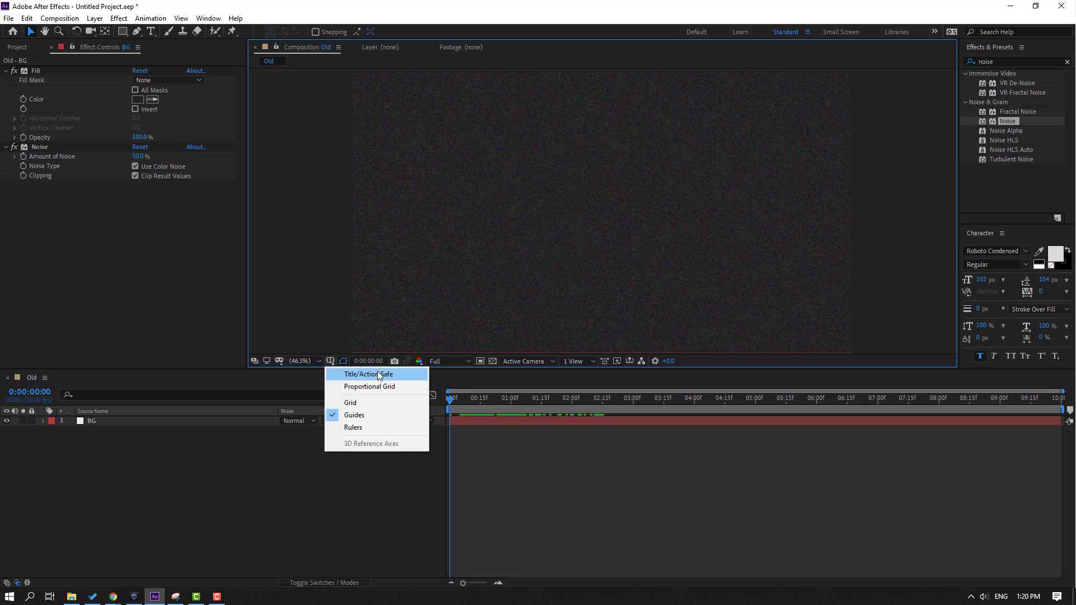
left_click(368, 375)
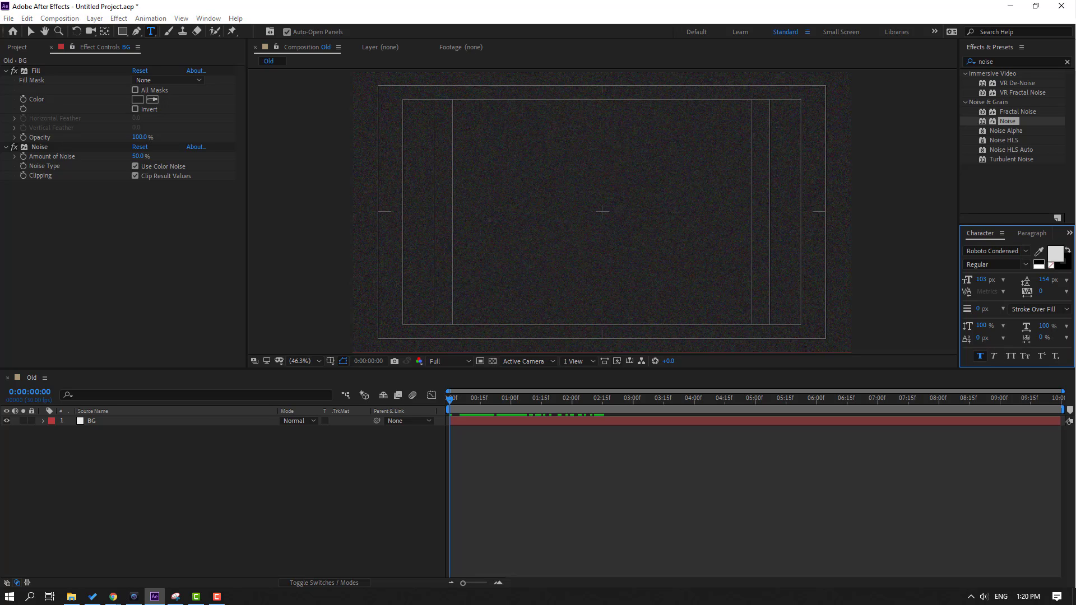
Step: Create a two-line text layer reading 'Directed by' over 'ROBERT B. WEIDE'
left_click(470, 195)
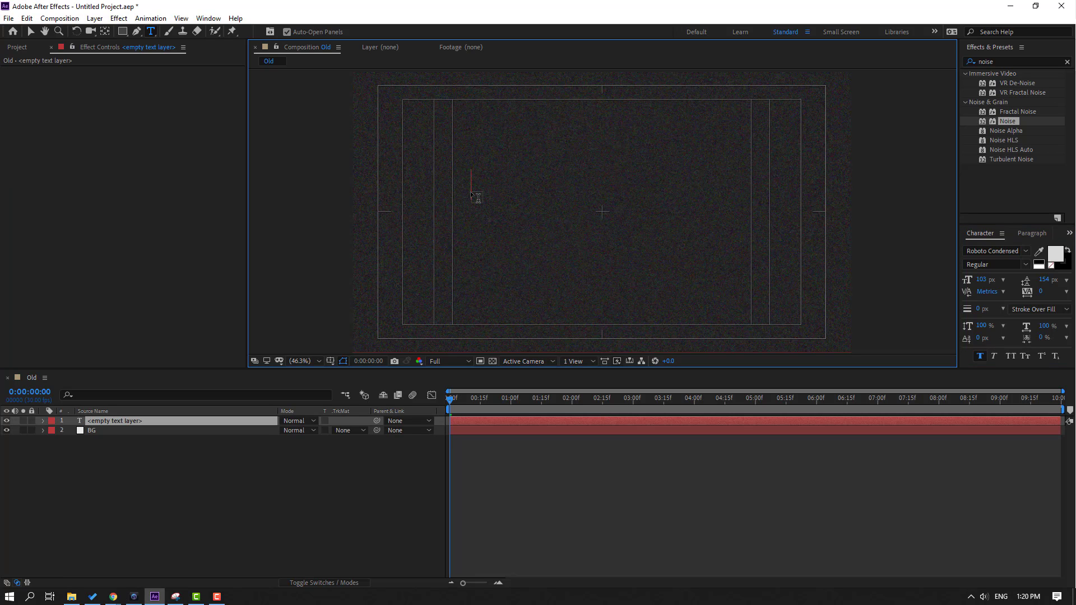
type("Direc")
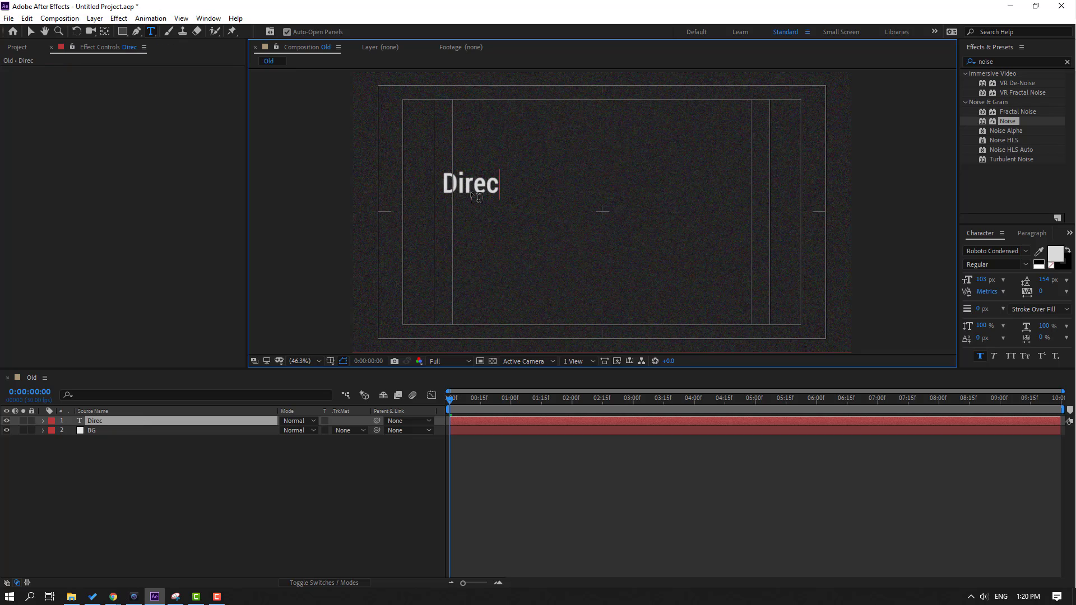
type("ted by")
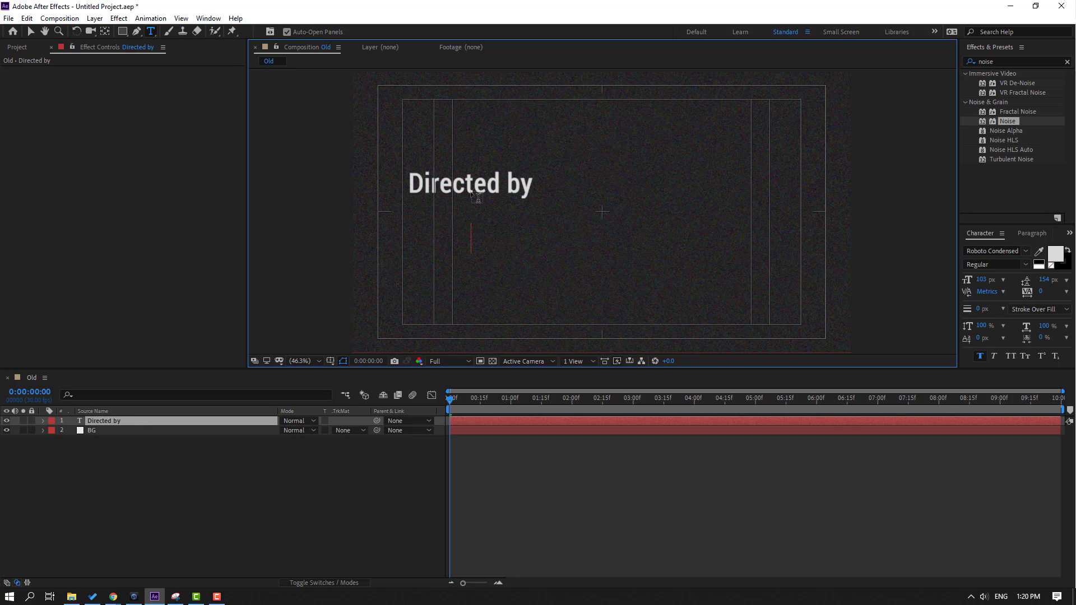
type("Rober")
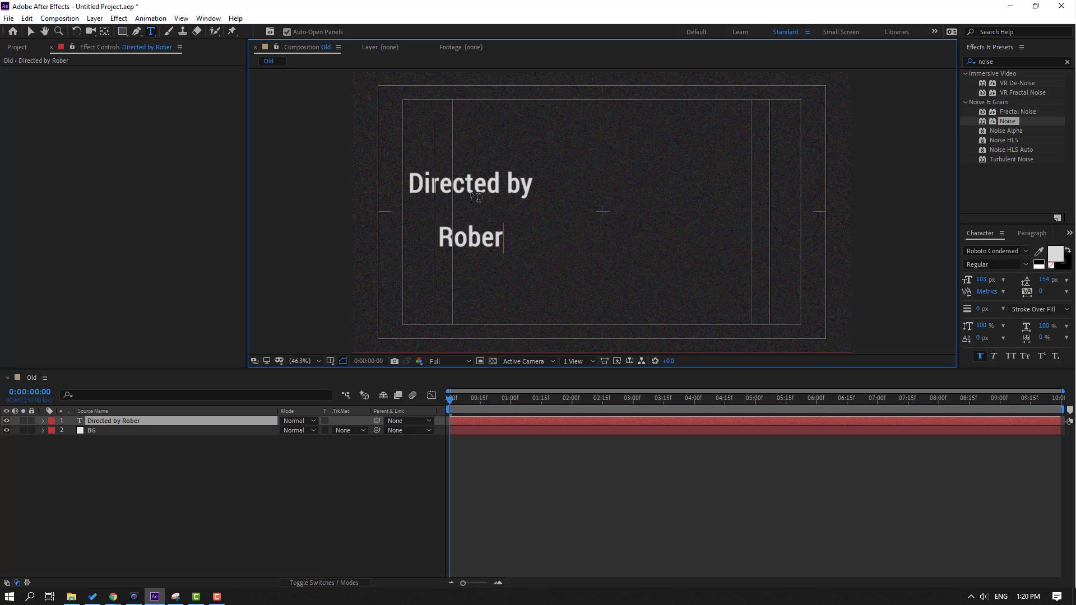
type("ROBERT B.")
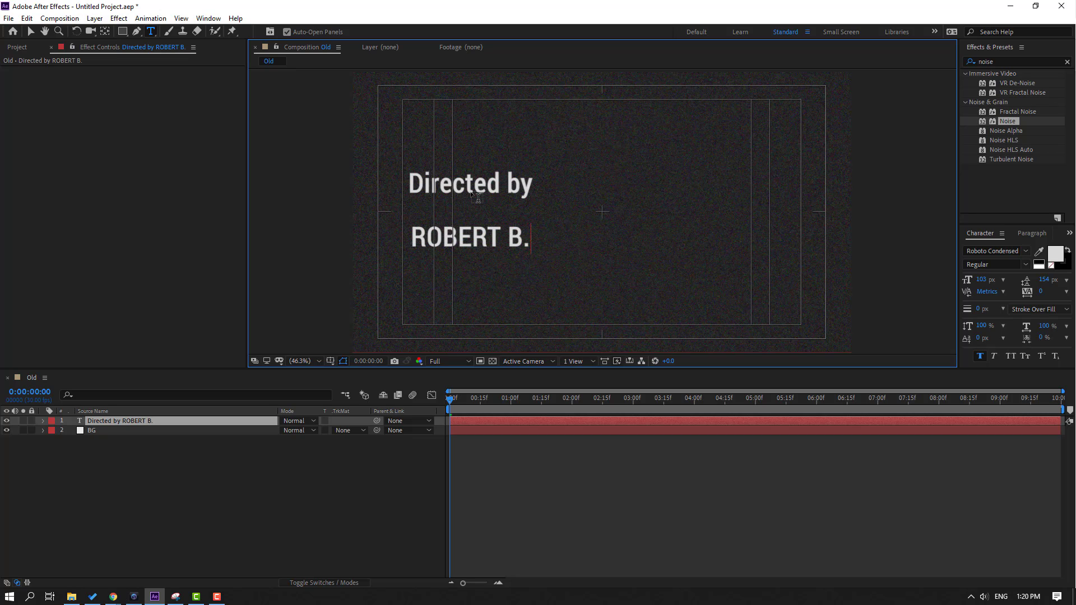
type("WEIDE")
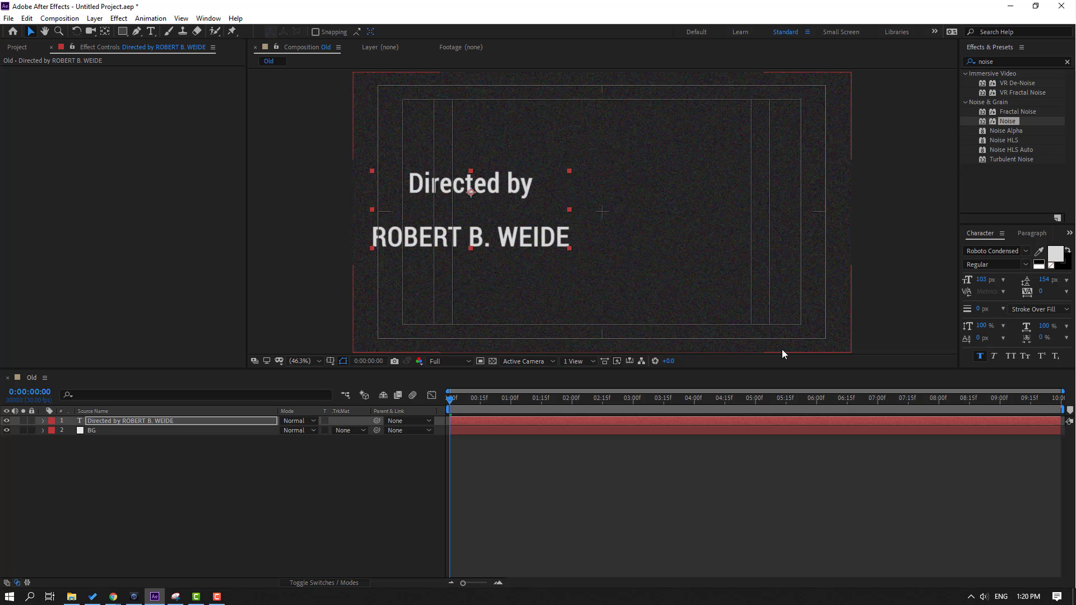
Step: Center the title and tighten its leading from 154 px to 62 px
left_click(207, 18)
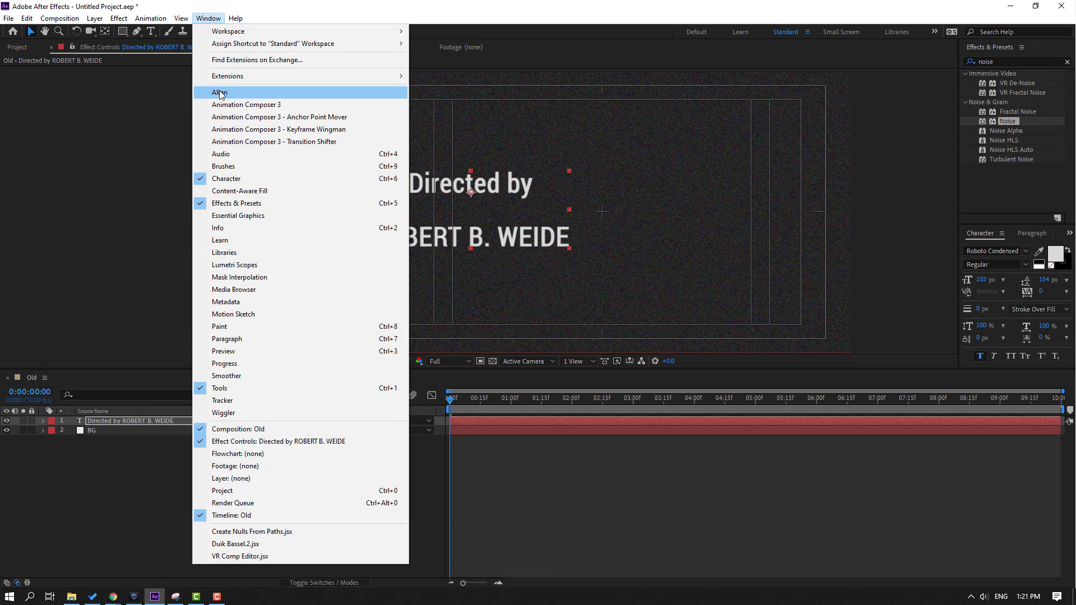
left_click(217, 92)
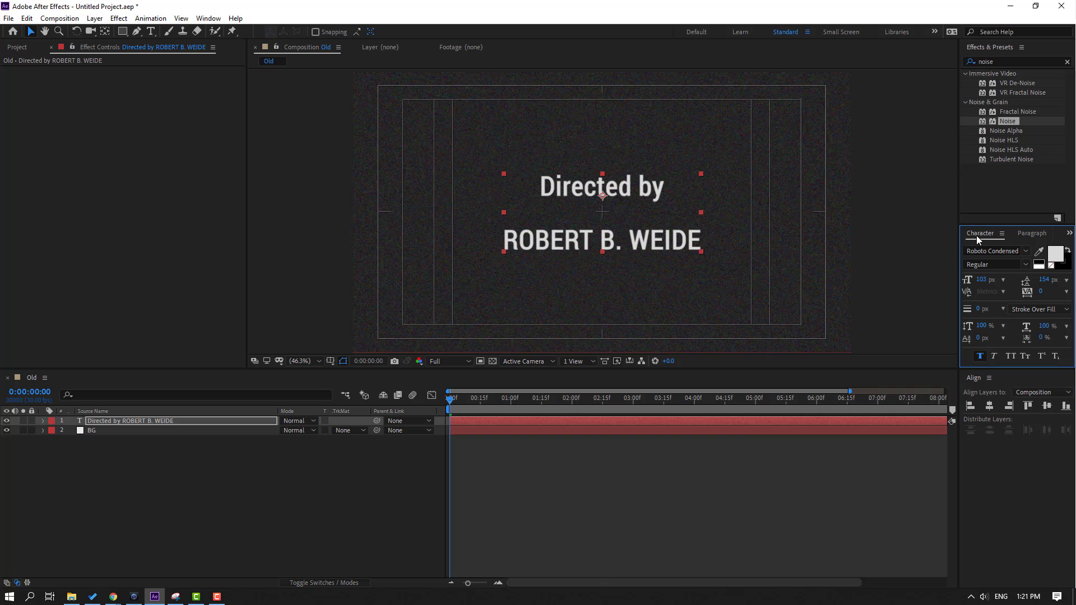
left_click(206, 18)
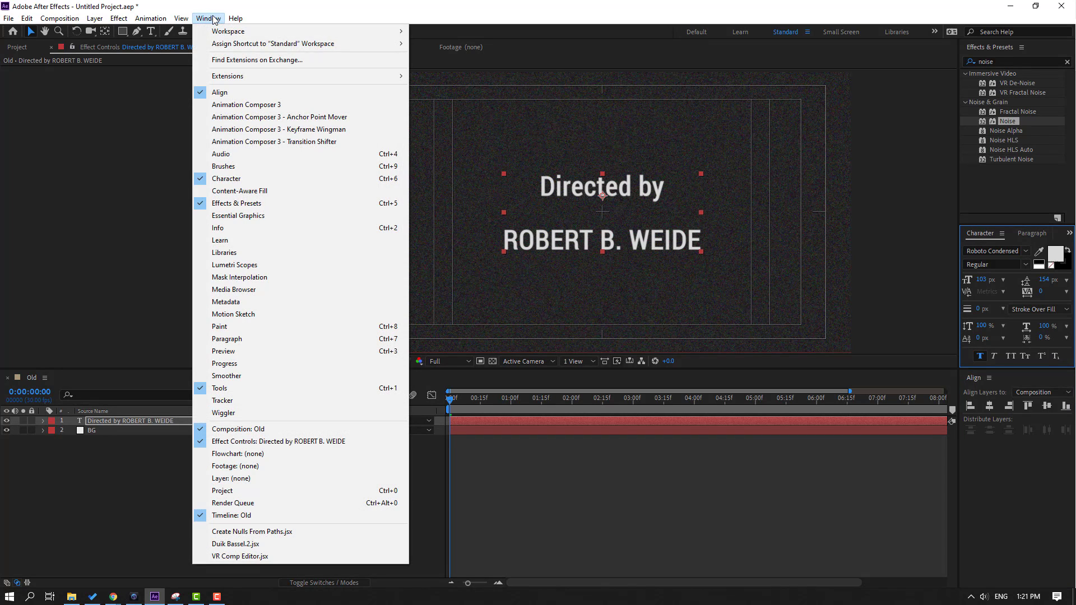
mouse_move(242, 181)
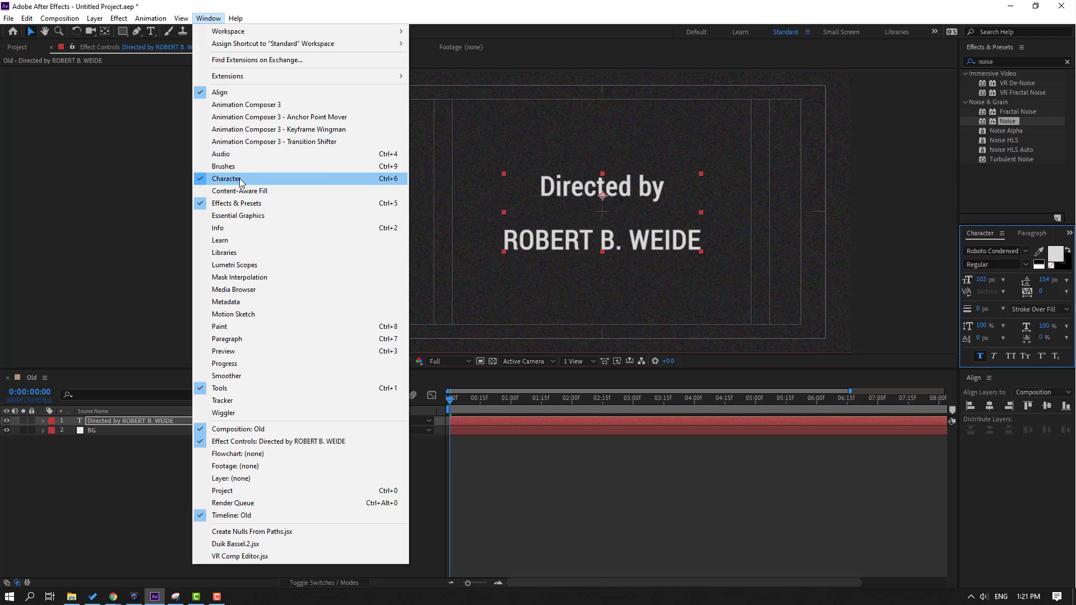
mouse_move(394, 184)
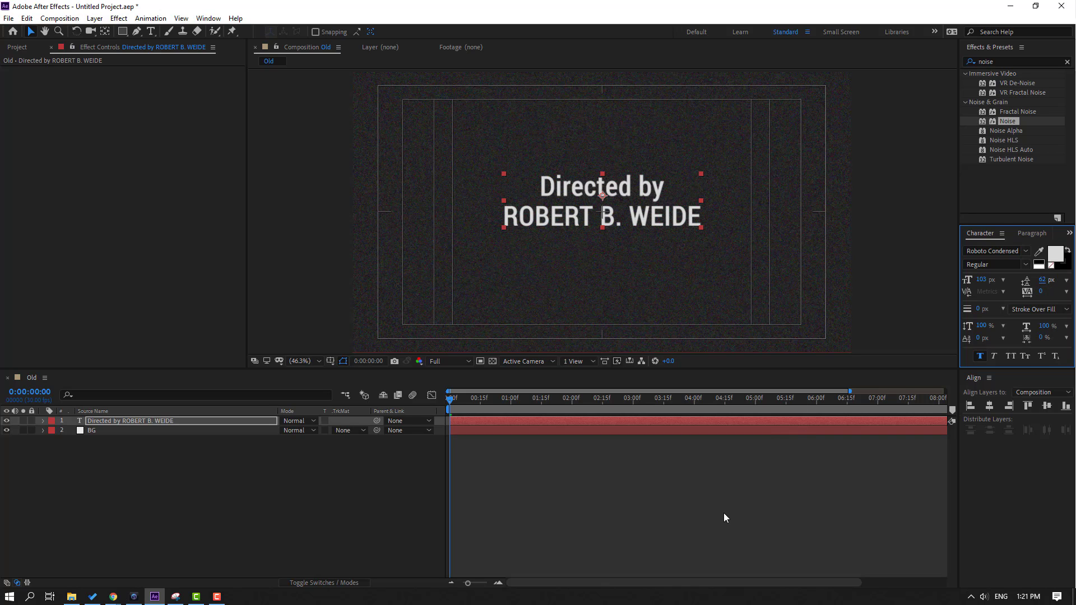
left_click(458, 397)
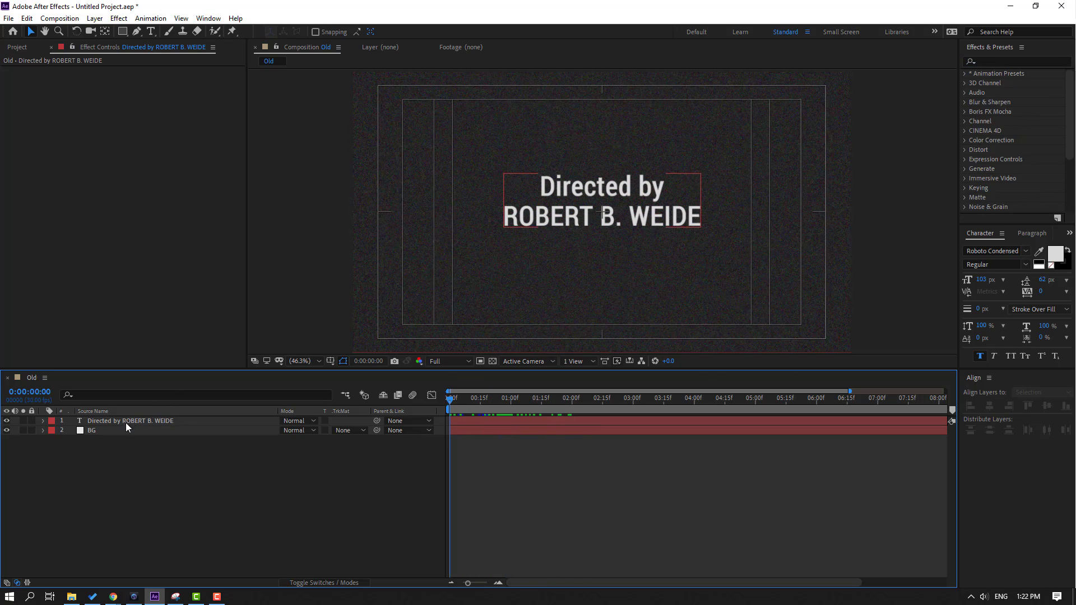
Step: Apply Roughen Edges to the title layer and review the ragged lettering at full size
left_click(130, 420)
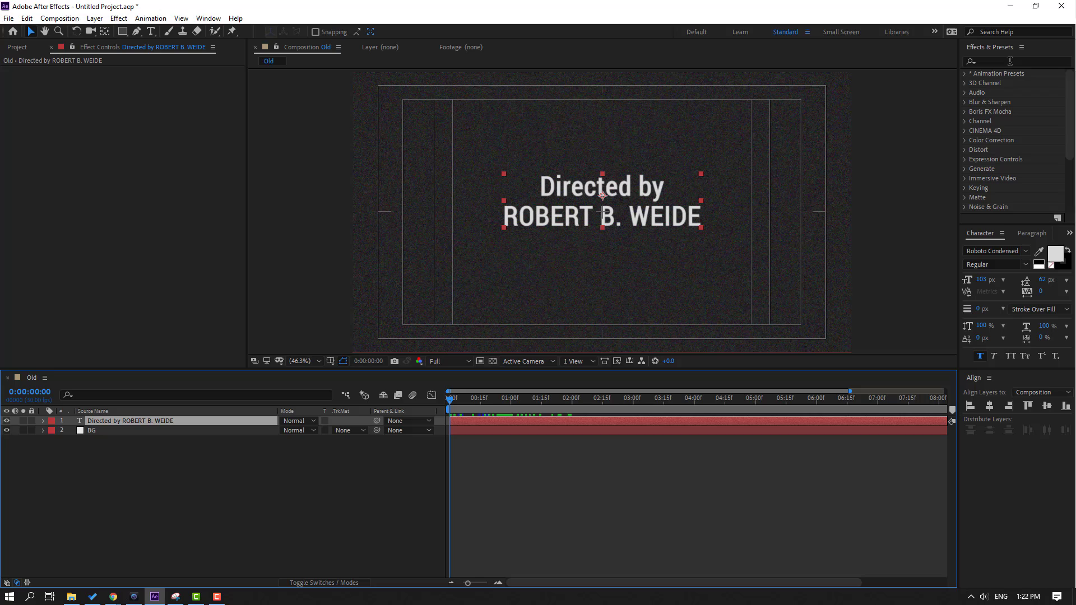
type("r")
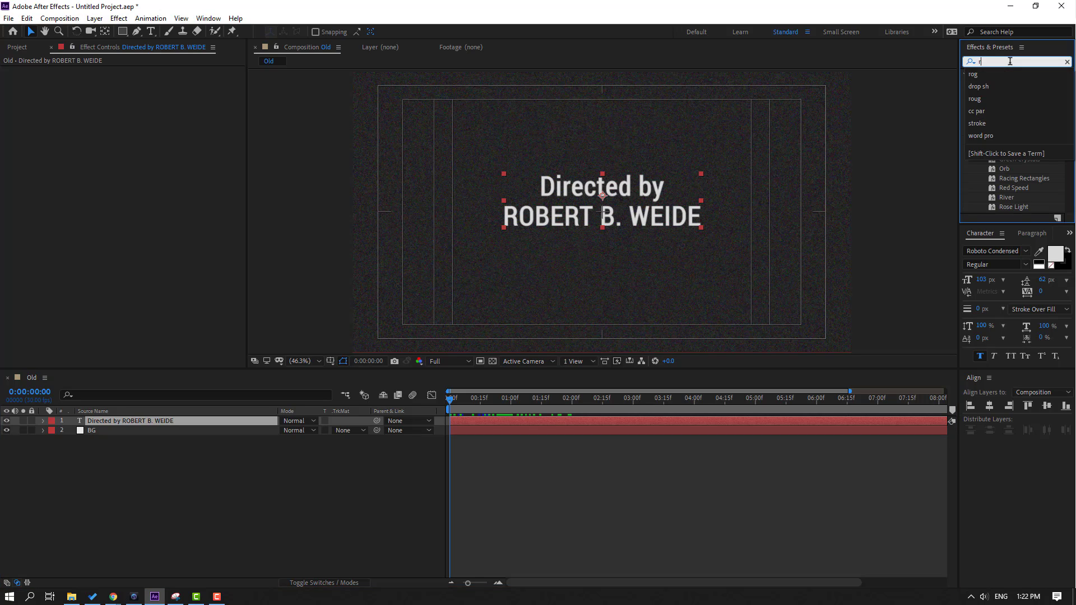
type("oug")
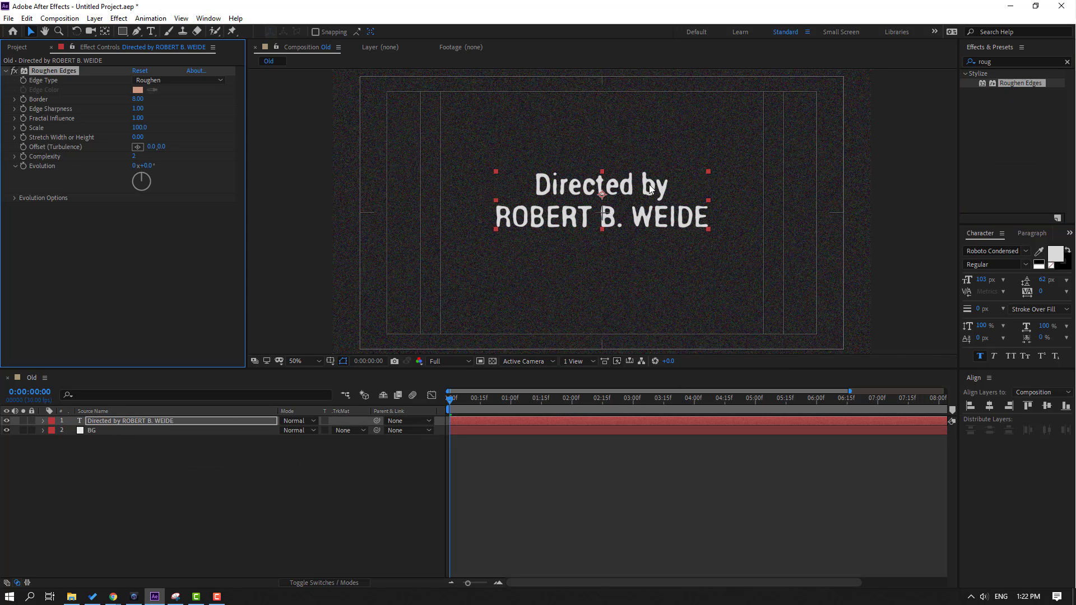
left_click(296, 361)
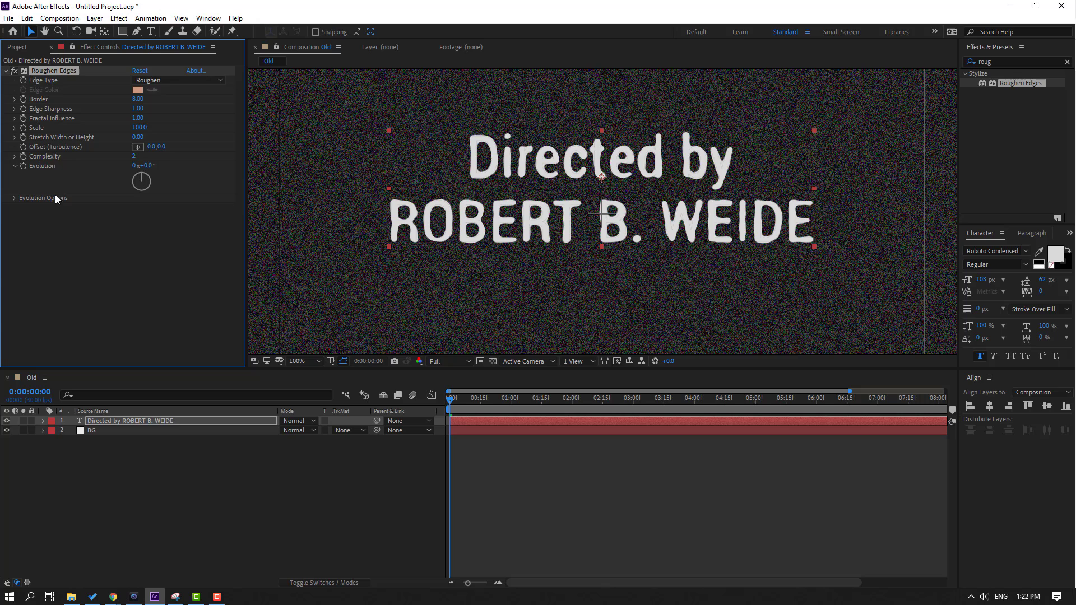
left_click(16, 71)
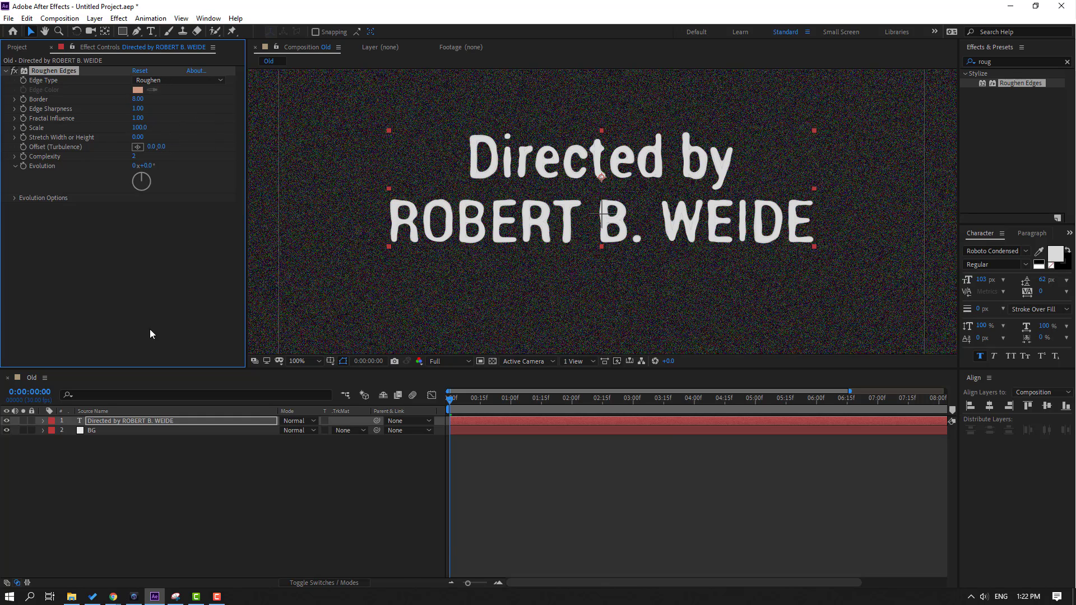
left_click(504, 398)
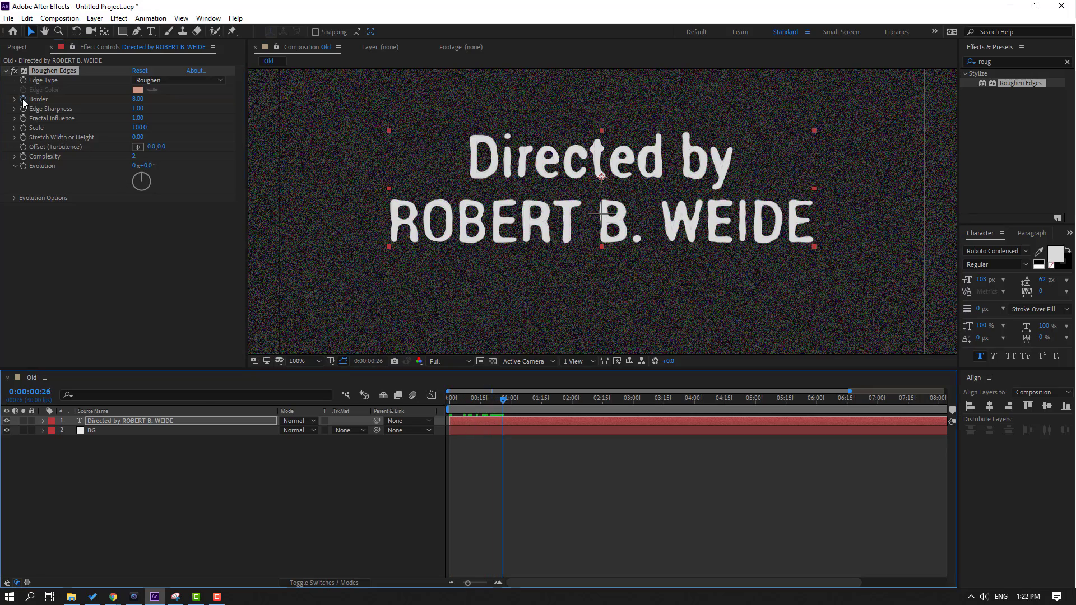
Step: Keyframe the Roughen Edges Border from frame 0 to about 1 second, with Scale 40
left_click(448, 398)
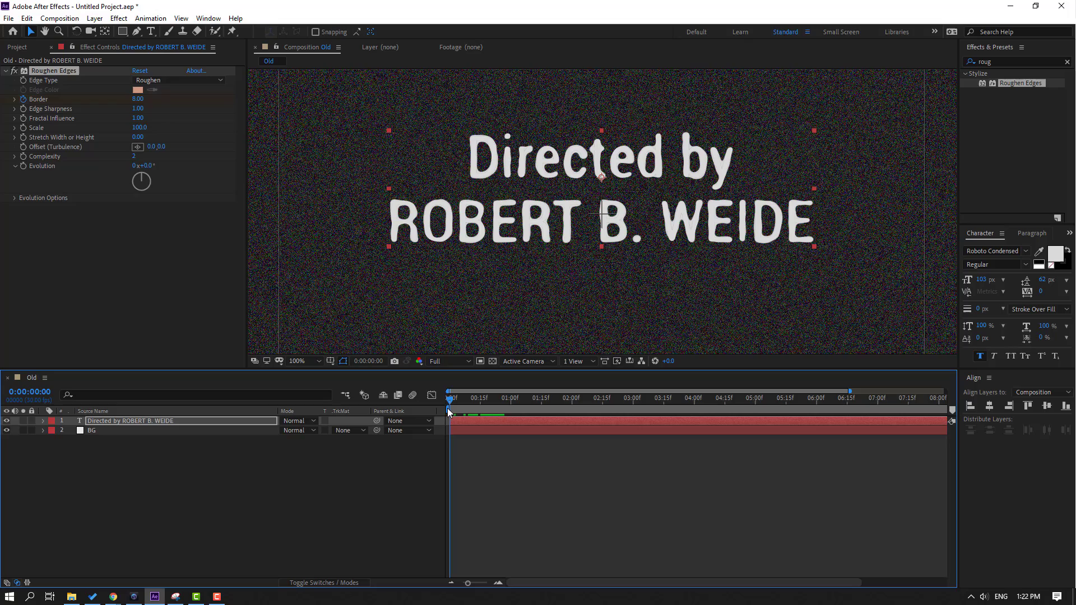
type("34.30")
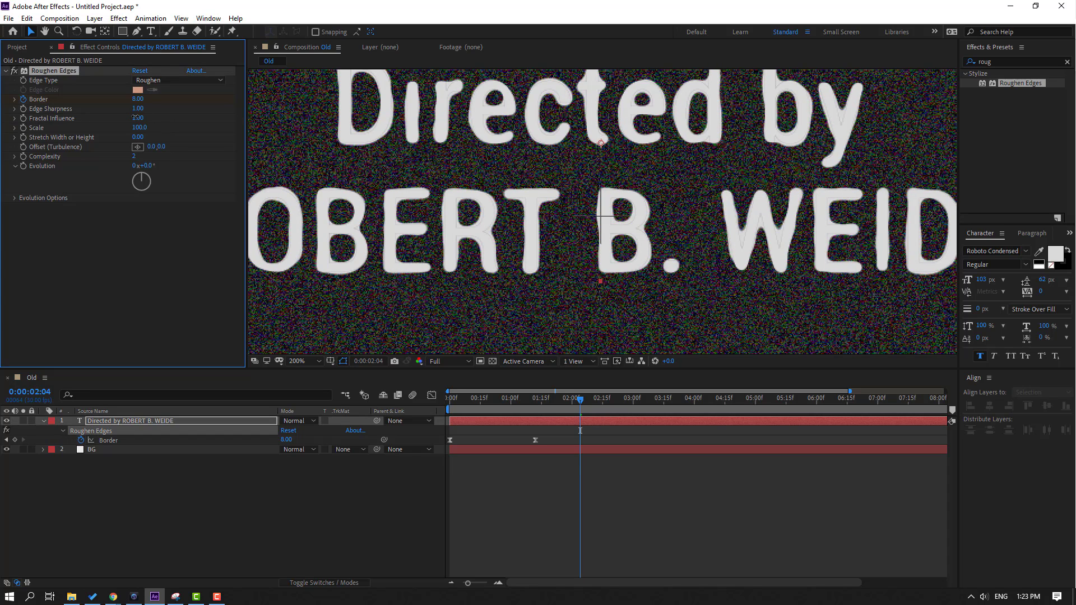
left_click(138, 118)
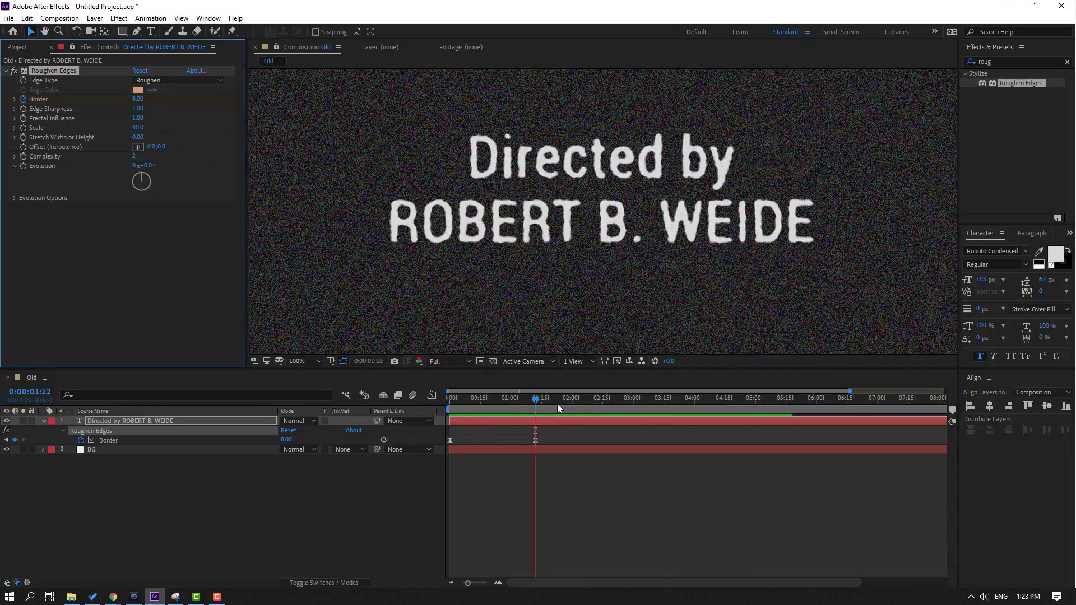
Step: Drive Roughen Edges Evolution with a time*15-style expression and preview the reveal
left_click(587, 398)
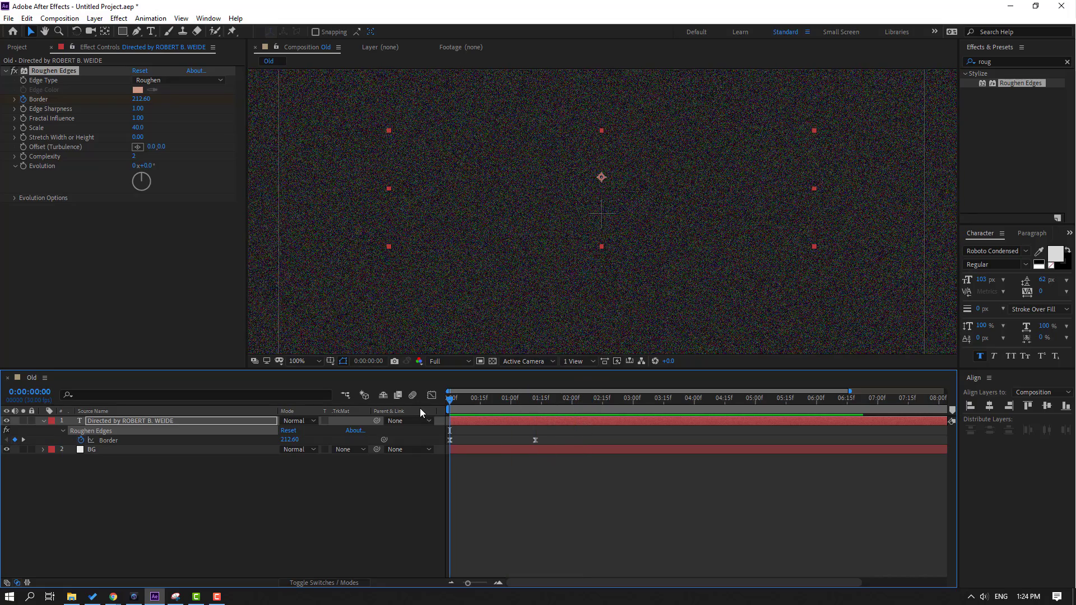
mouse_move(27, 173)
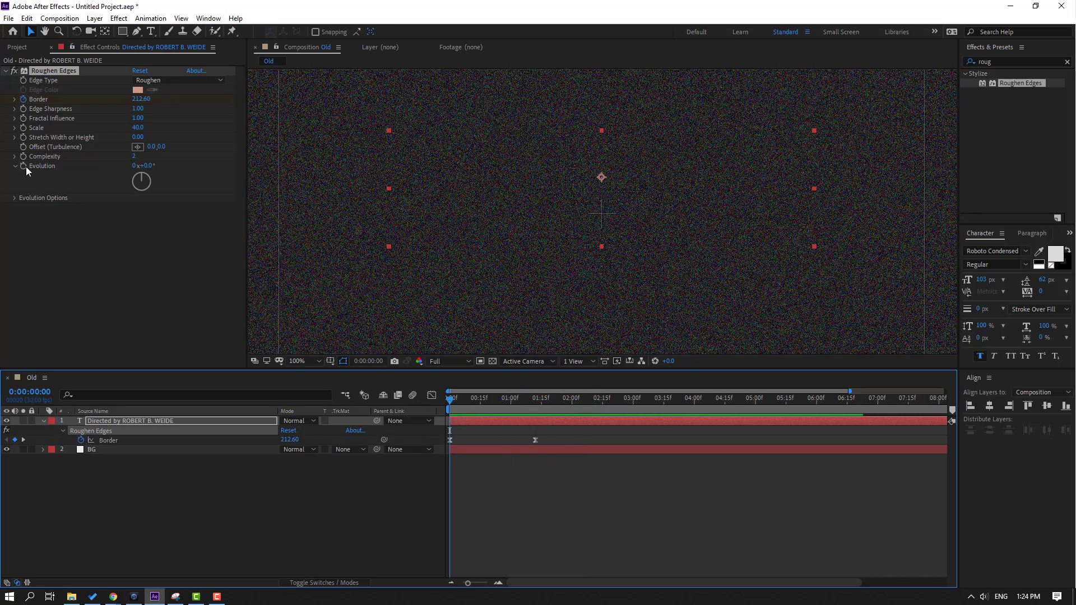
left_click(20, 166)
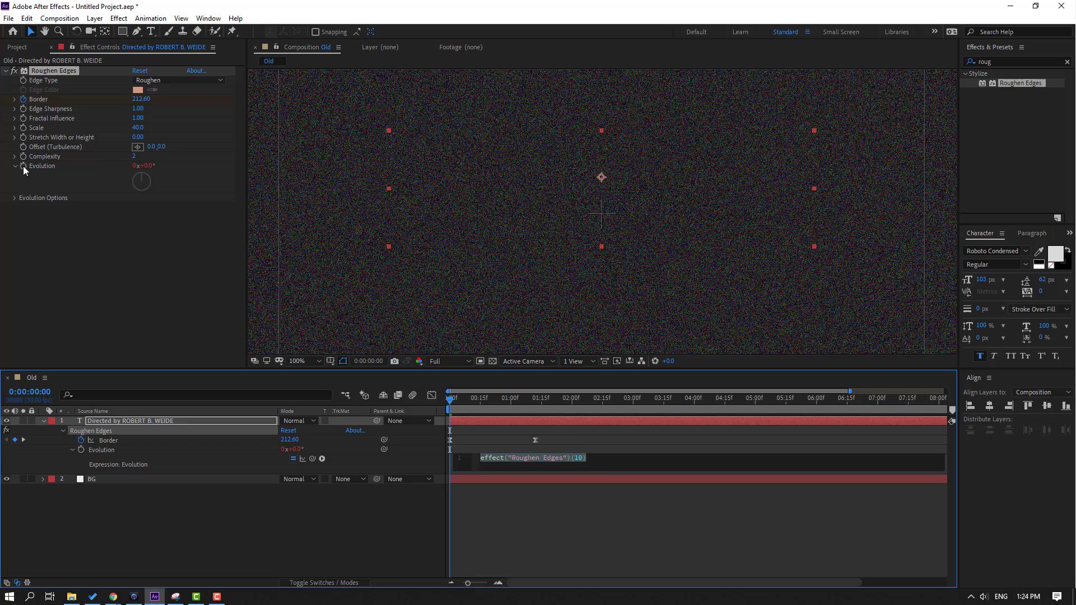
type("time*")
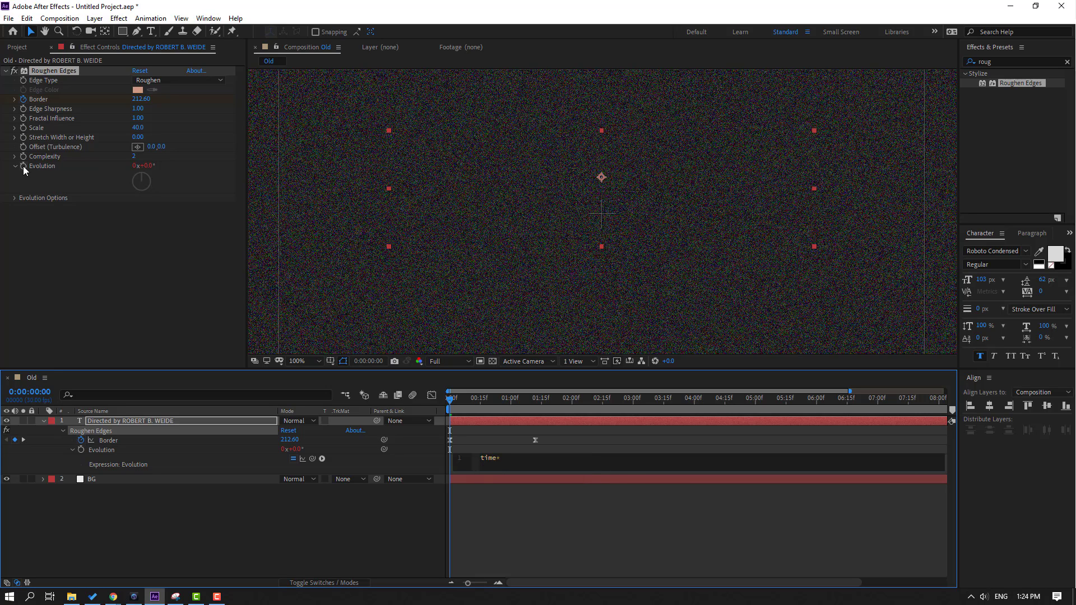
type("1500")
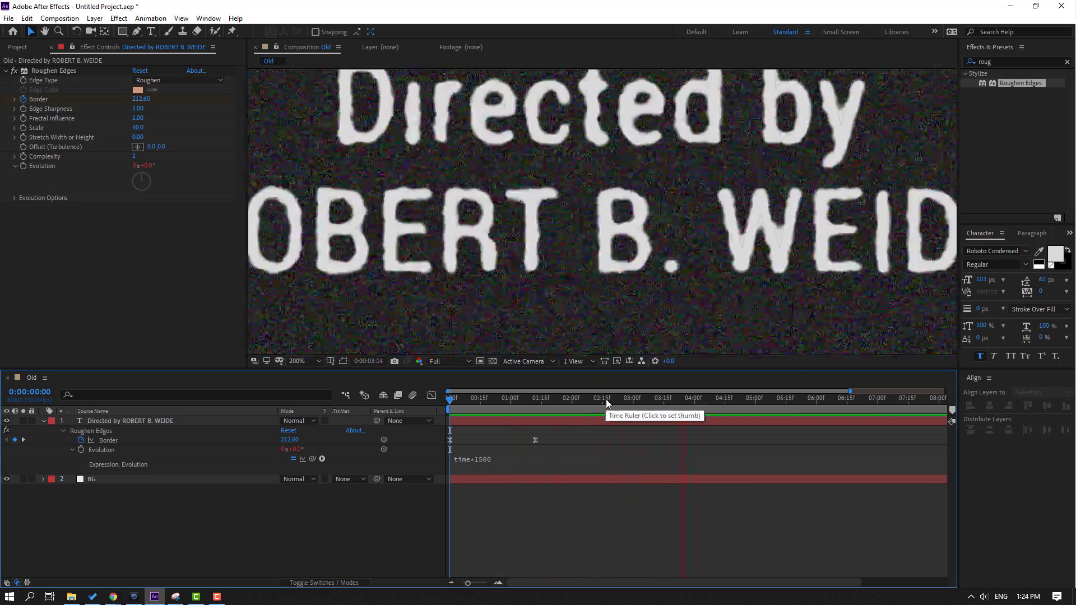
left_click(645, 398)
type("9")
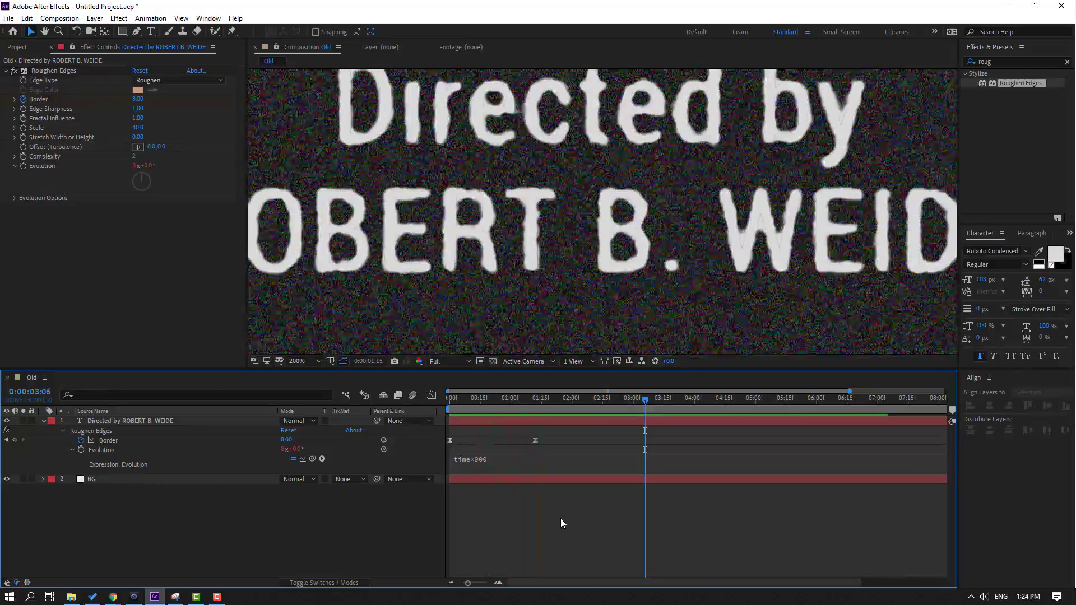
Step: Edit the Evolution expression multiplier to time*1500 for faster edge flicker
left_click(297, 361)
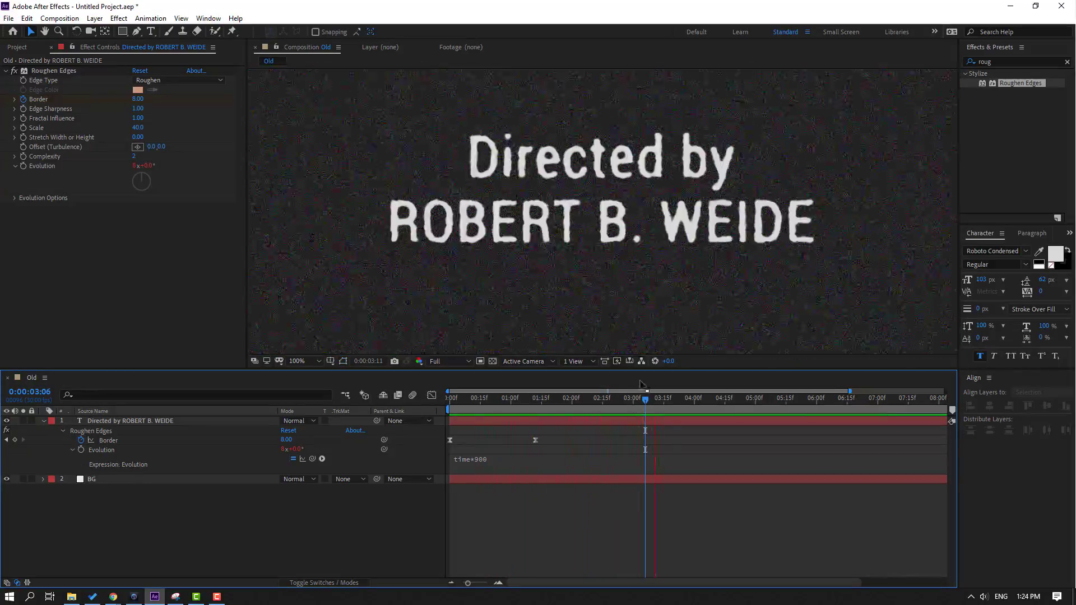
left_click(629, 398)
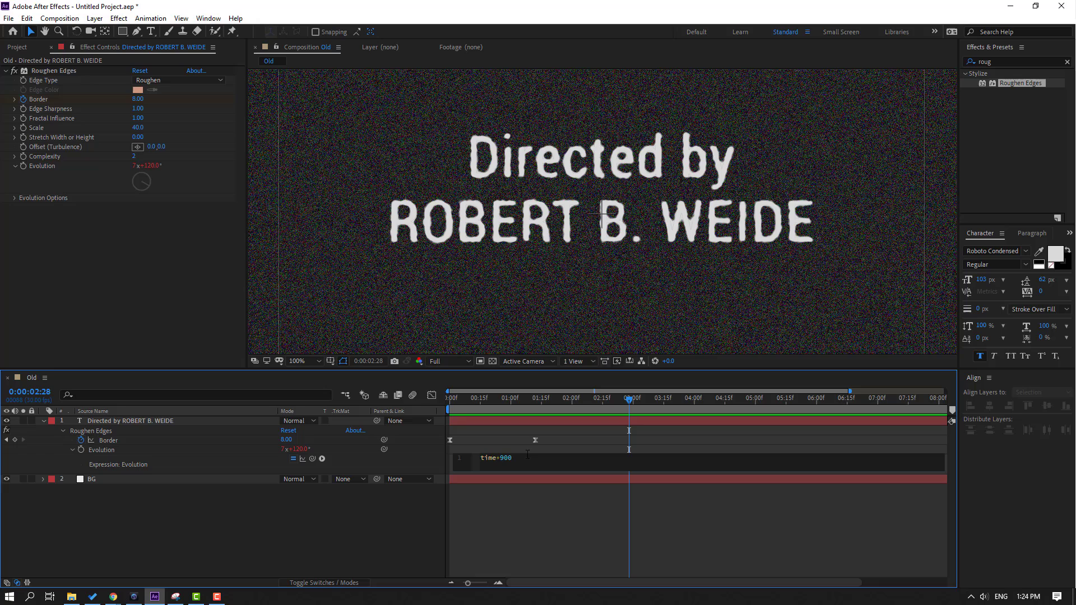
key("Backspace")
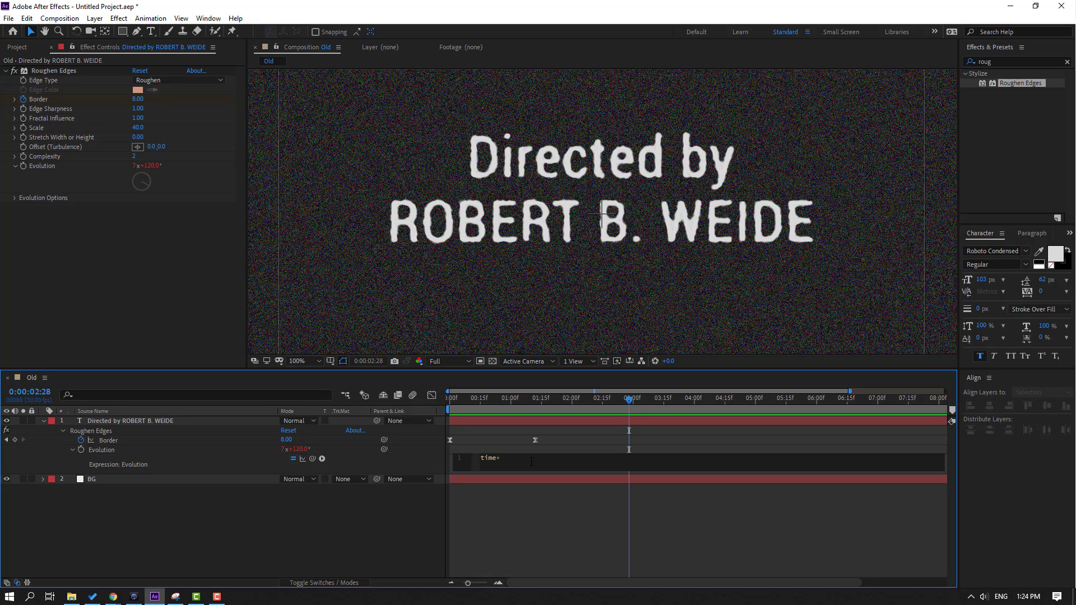
type("1300")
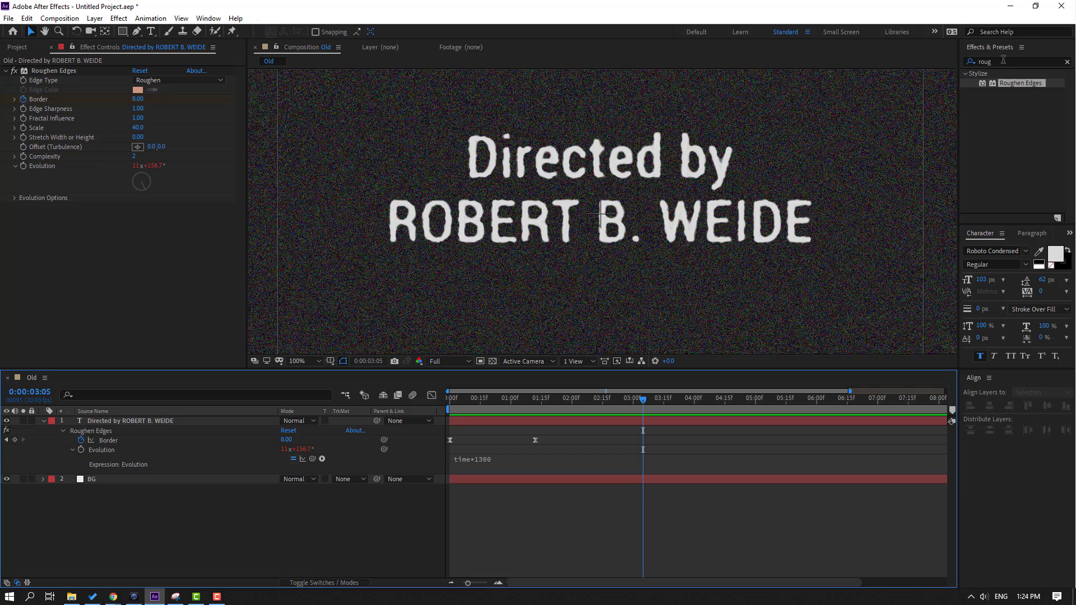
Step: Find the Noise effect by searching 'nois' and apply it to the title layer at 25%
left_click(1002, 61)
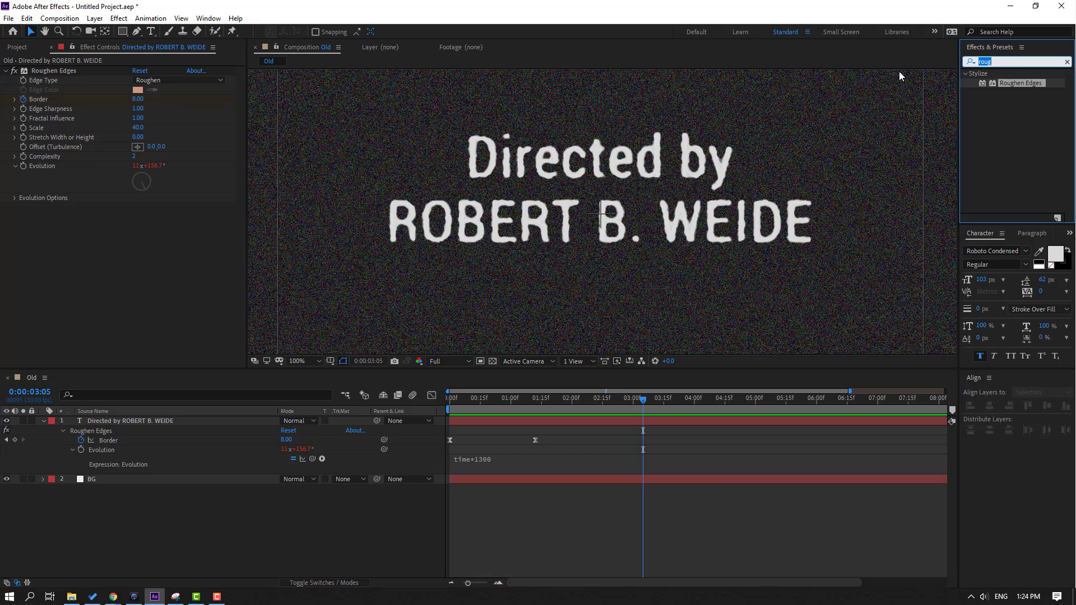
type("noise")
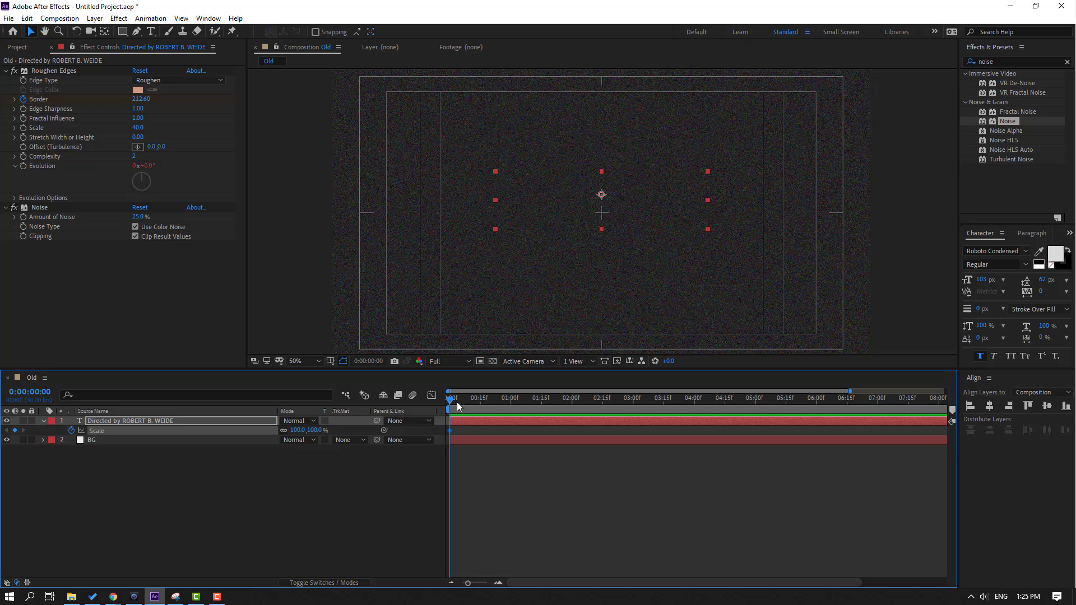
Step: Animate Scale from 100% to 117% over ~3 s and ease the keyframes with Easy Ease
left_click(619, 398)
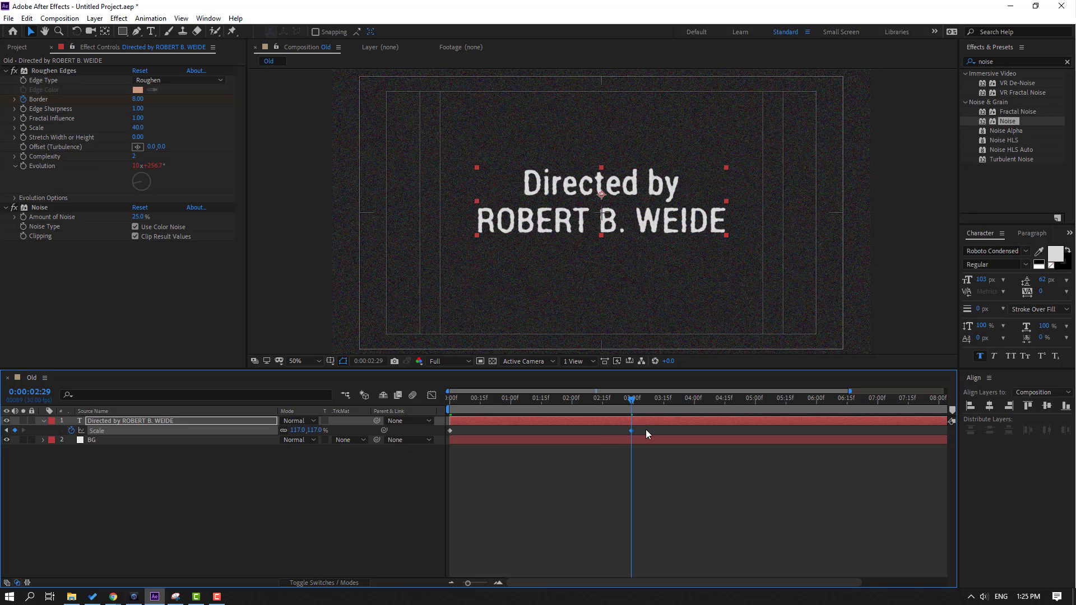
right_click(631, 430)
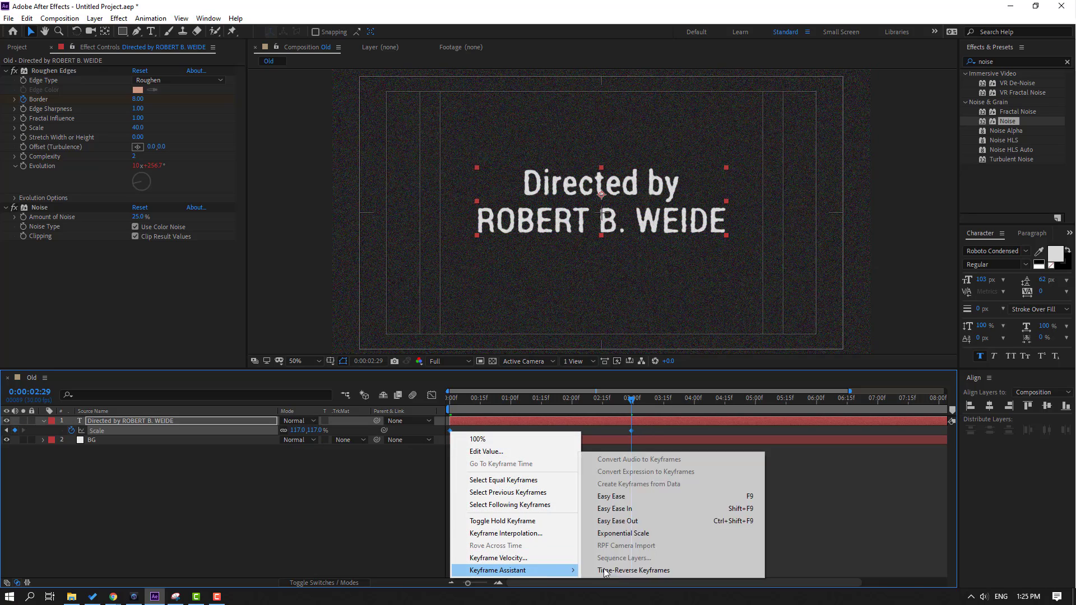
left_click(634, 570)
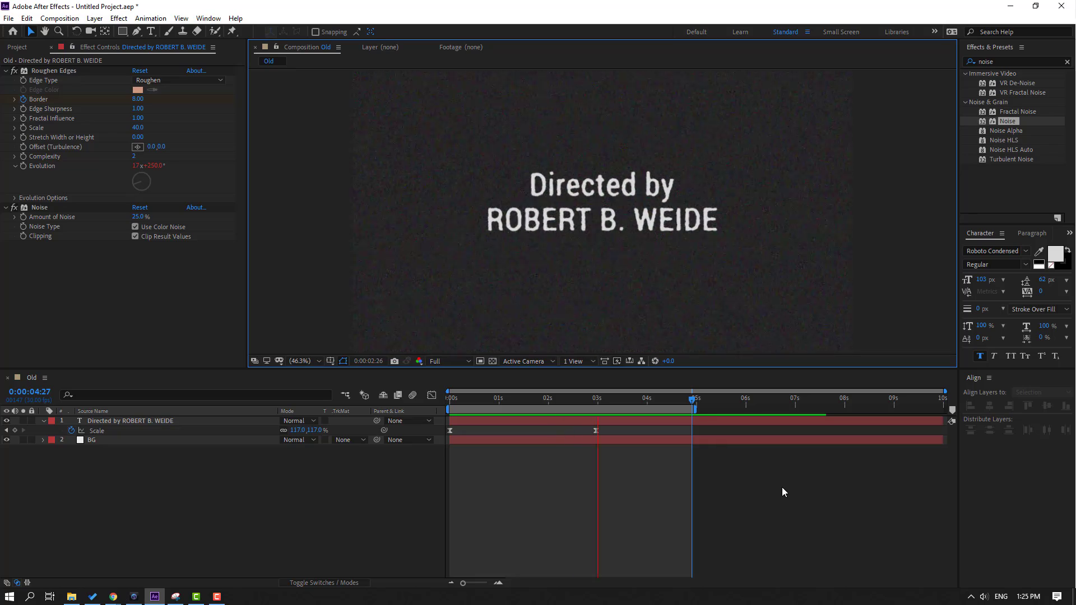
left_click(448, 398)
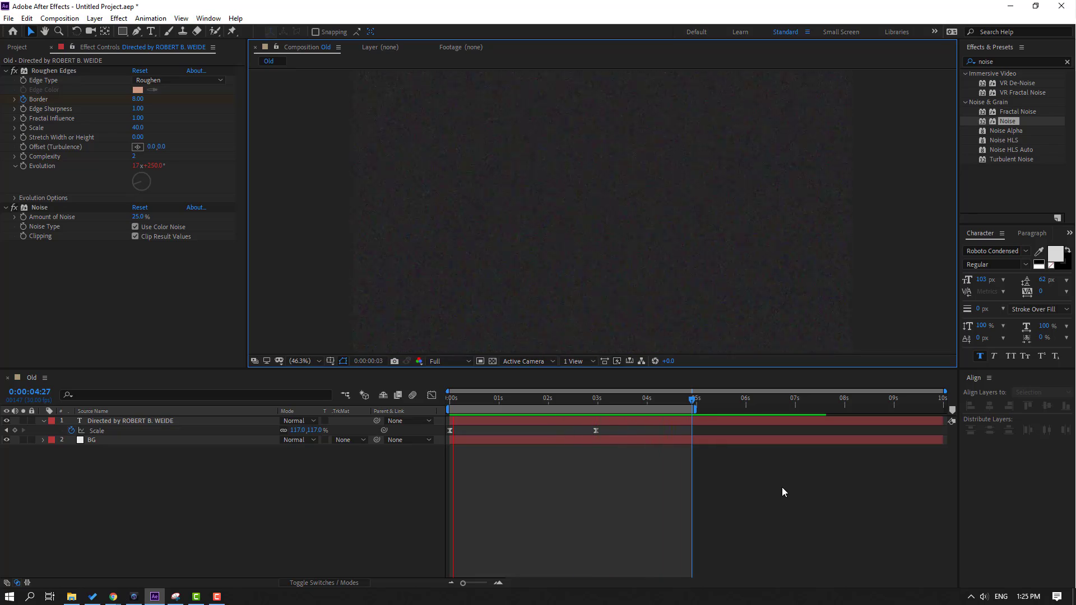
left_click(547, 397)
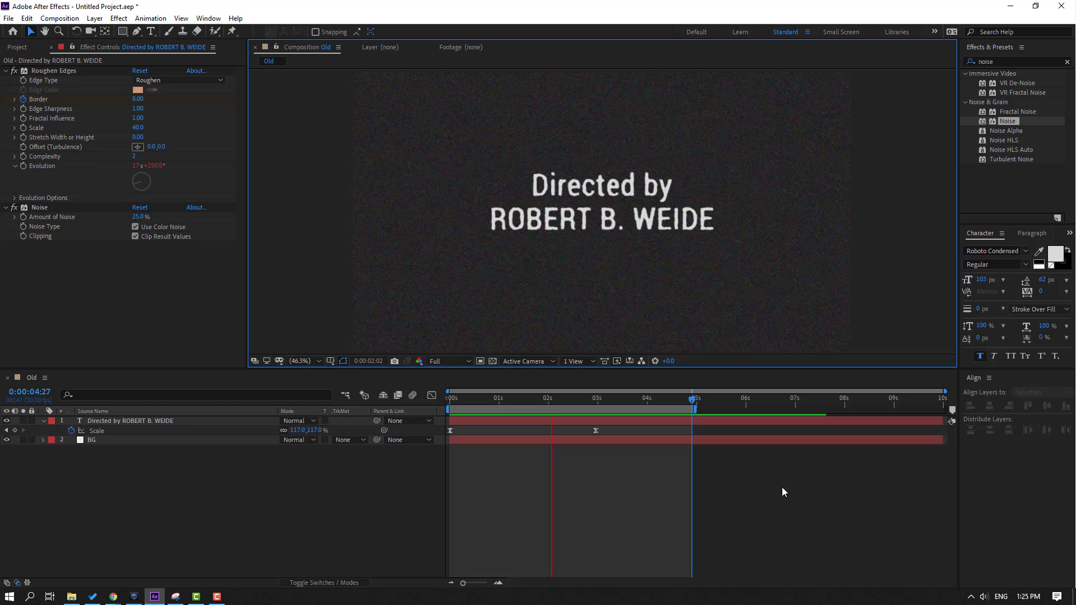